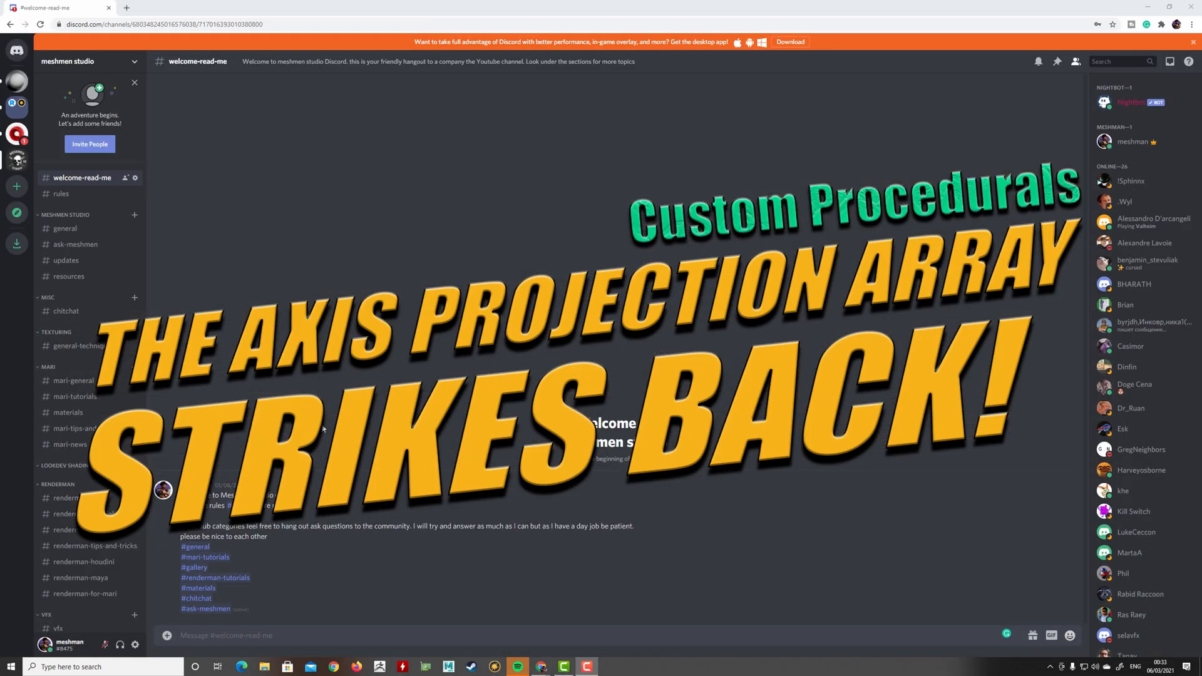
{"action": "mouse_move", "coordinate": [66, 260]}
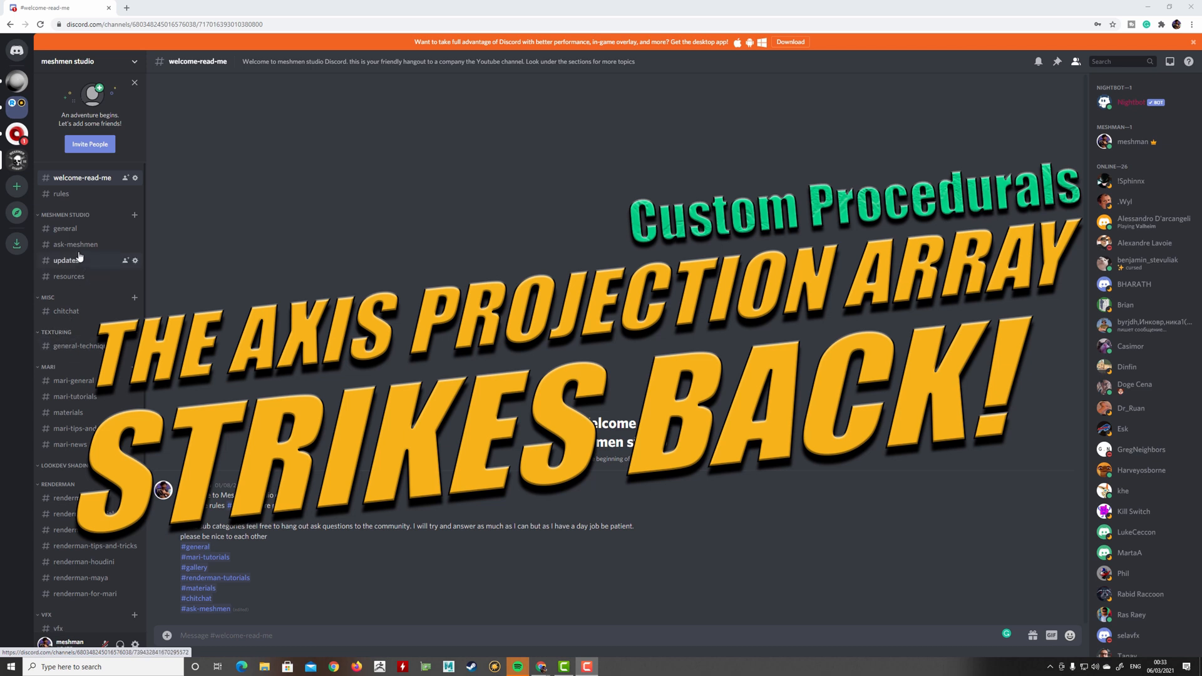
Step: Duplicate the Axis Projection node with its connections so copies hang off Manifold 3D
{"action": "left_click", "coordinate": [75, 244]}
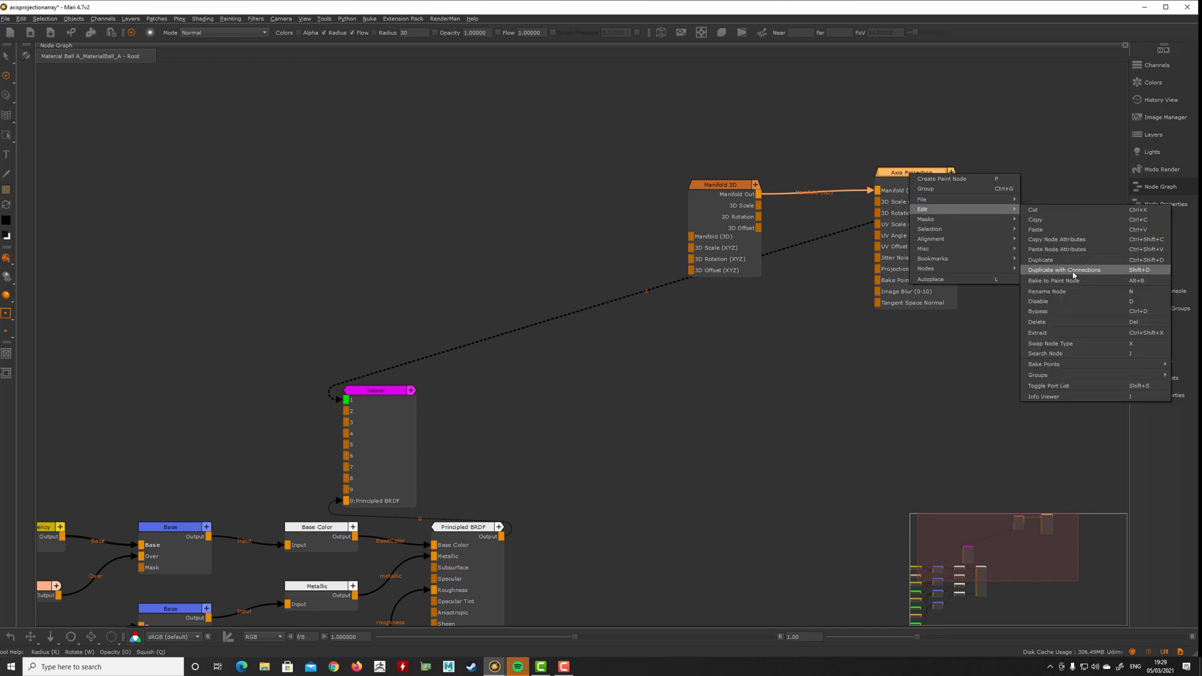
{"action": "left_click", "coordinate": [1063, 270]}
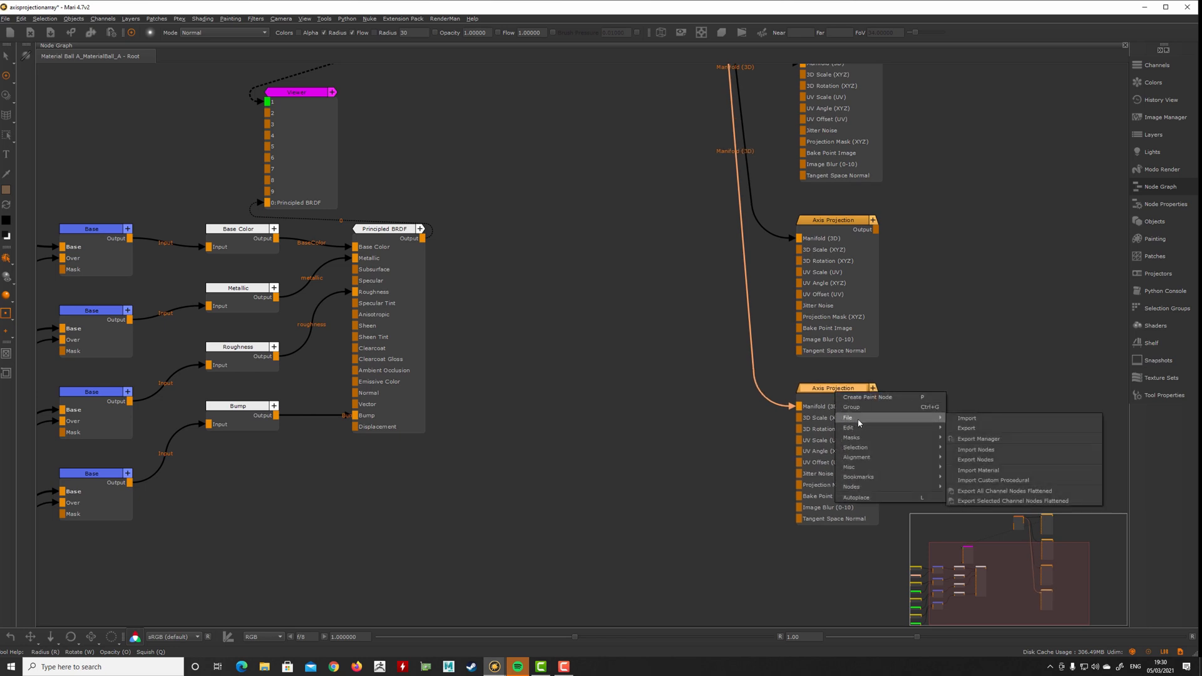
{"action": "mouse_move", "coordinate": [881, 447]}
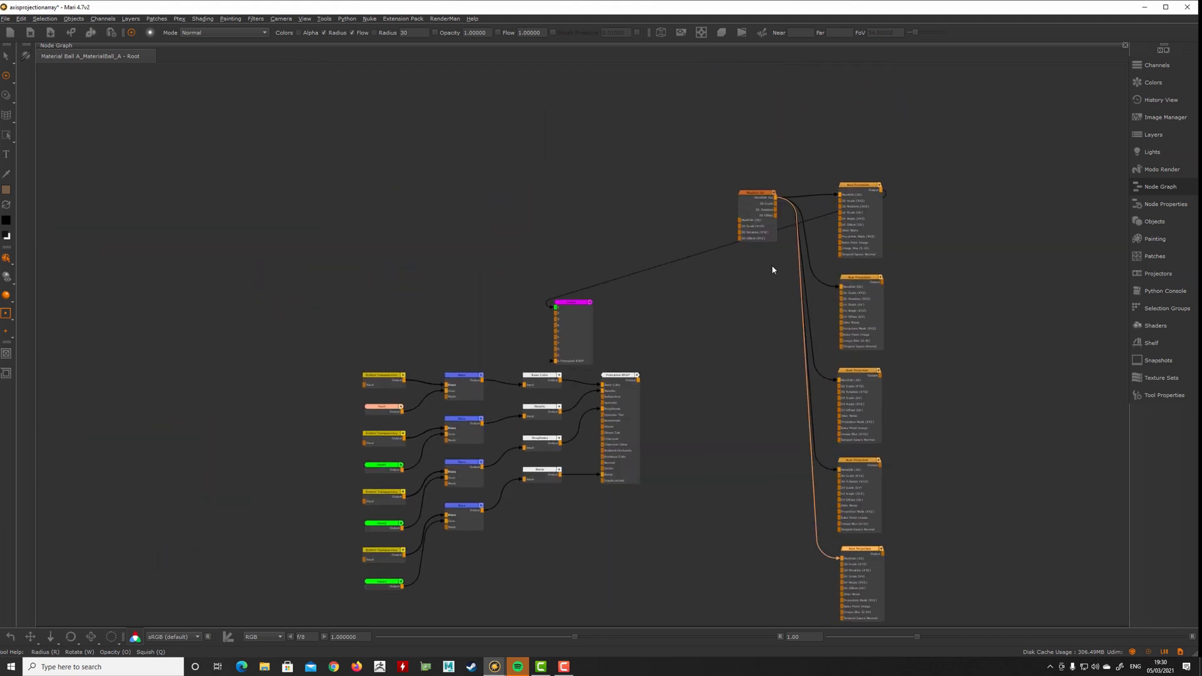
Step: Box-select the Manifold 3D and Axis Projection nodes and group them with Ctrl+G
{"action": "left_click_drag", "start_coordinate": [755, 217], "coordinate": [751, 394]}
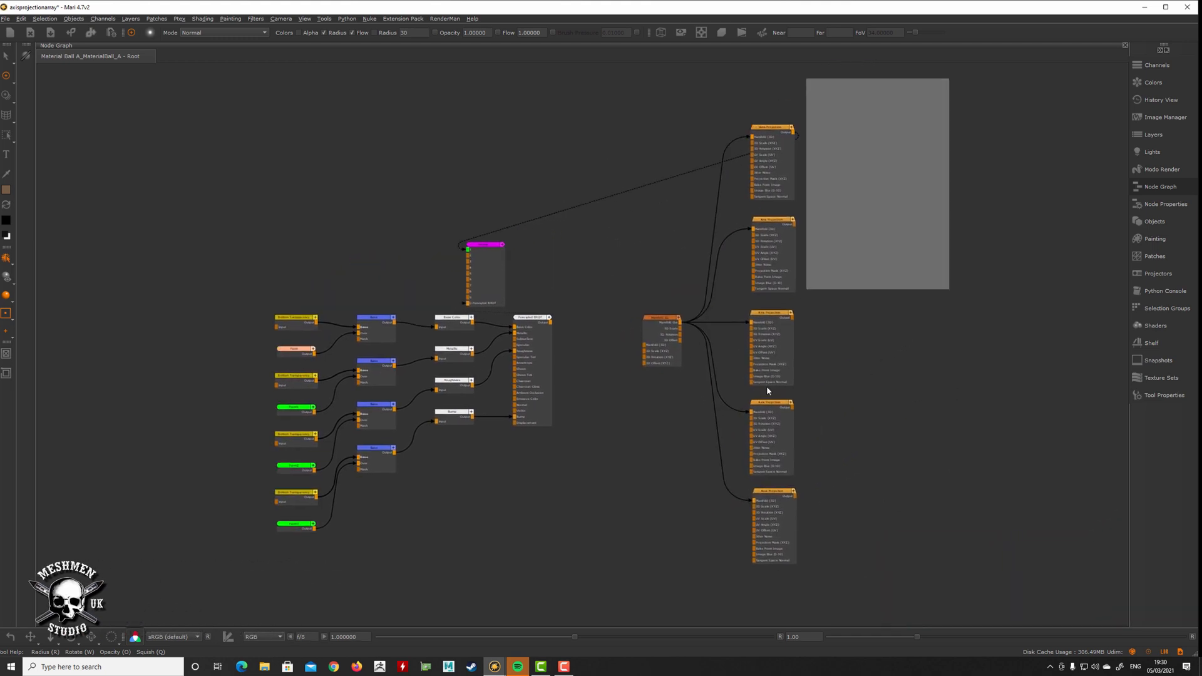
{"action": "key", "text": "ctrl+g"}
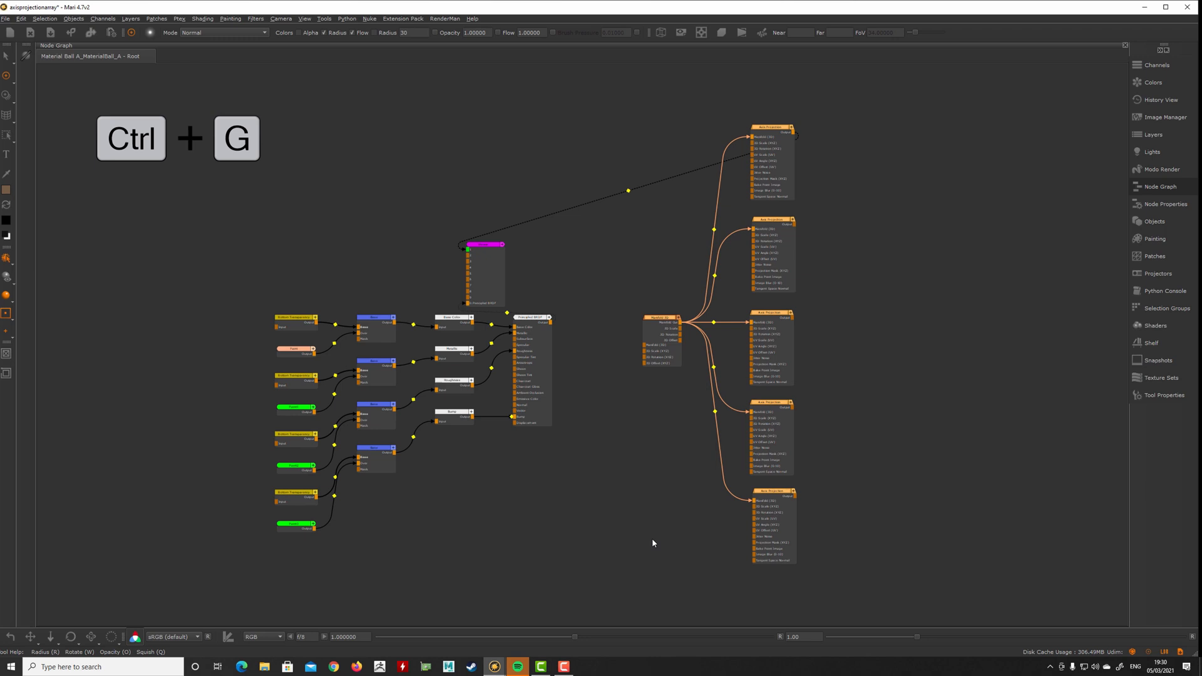
{"action": "key", "text": "ctrl+g"}
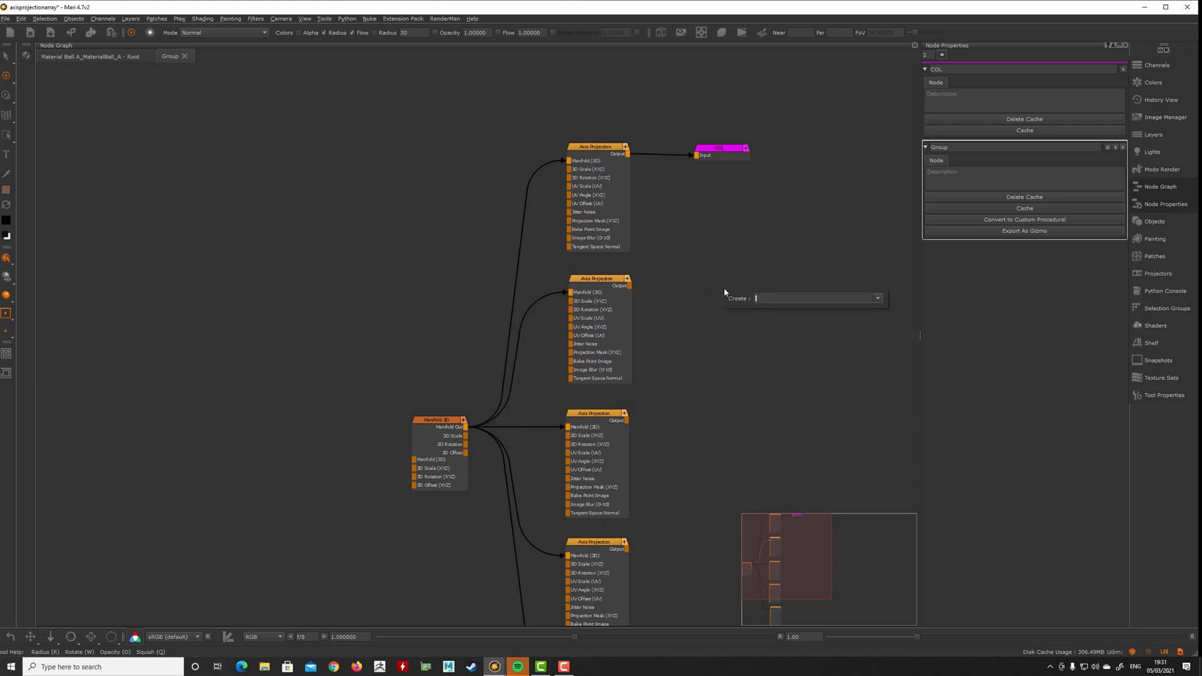
Step: Create Output nodes inside the group beside the second and third projections
{"action": "type", "text": "out"}
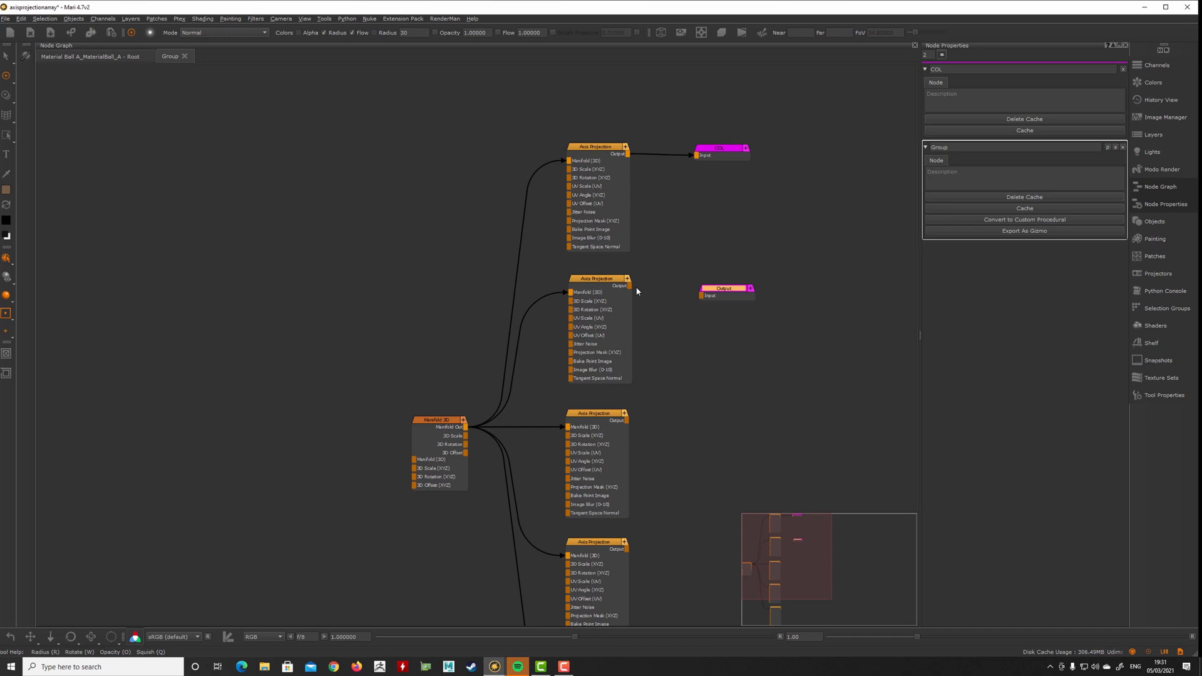
{"action": "left_click_drag", "start_coordinate": [626, 286], "coordinate": [701, 289]}
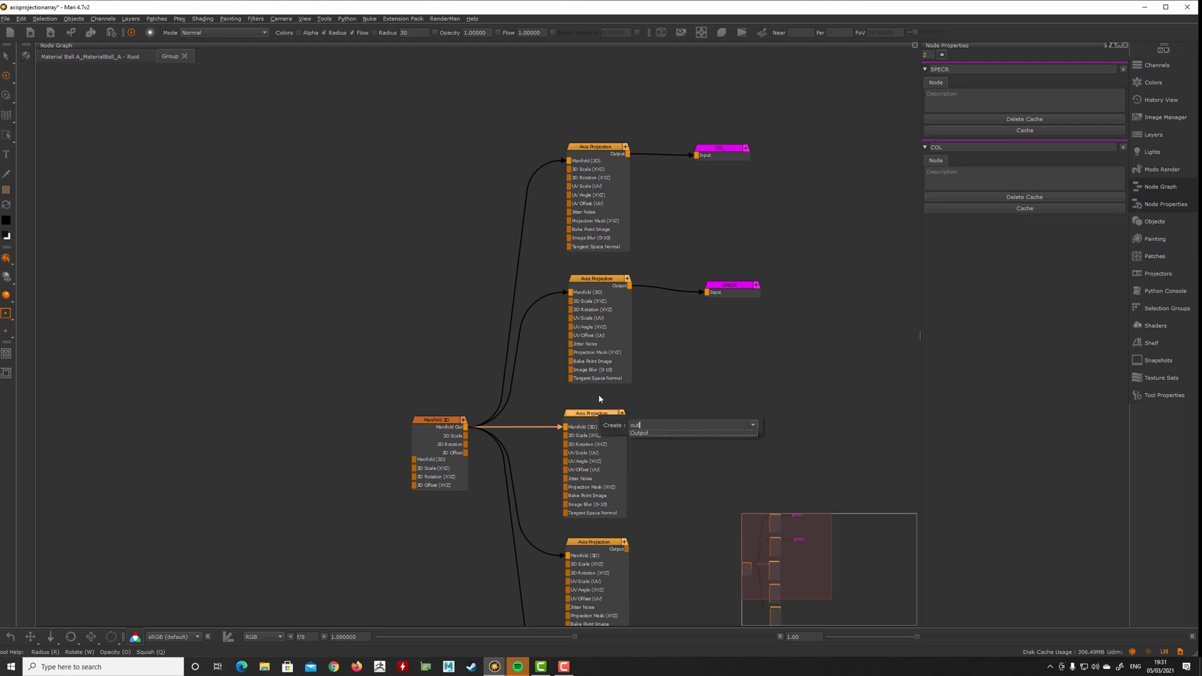
{"action": "left_click", "coordinate": [638, 433]}
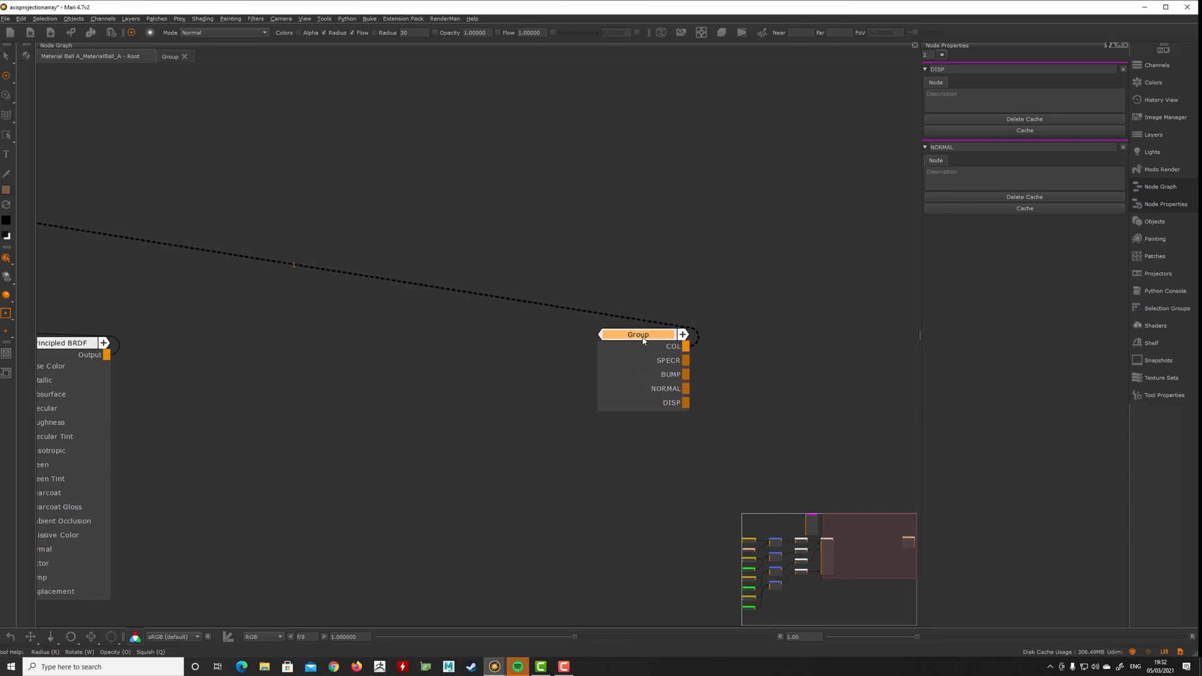
Step: Enter the group and promote the Manifold 3D transform and first projection's image
{"action": "double_click", "coordinate": [637, 335]}
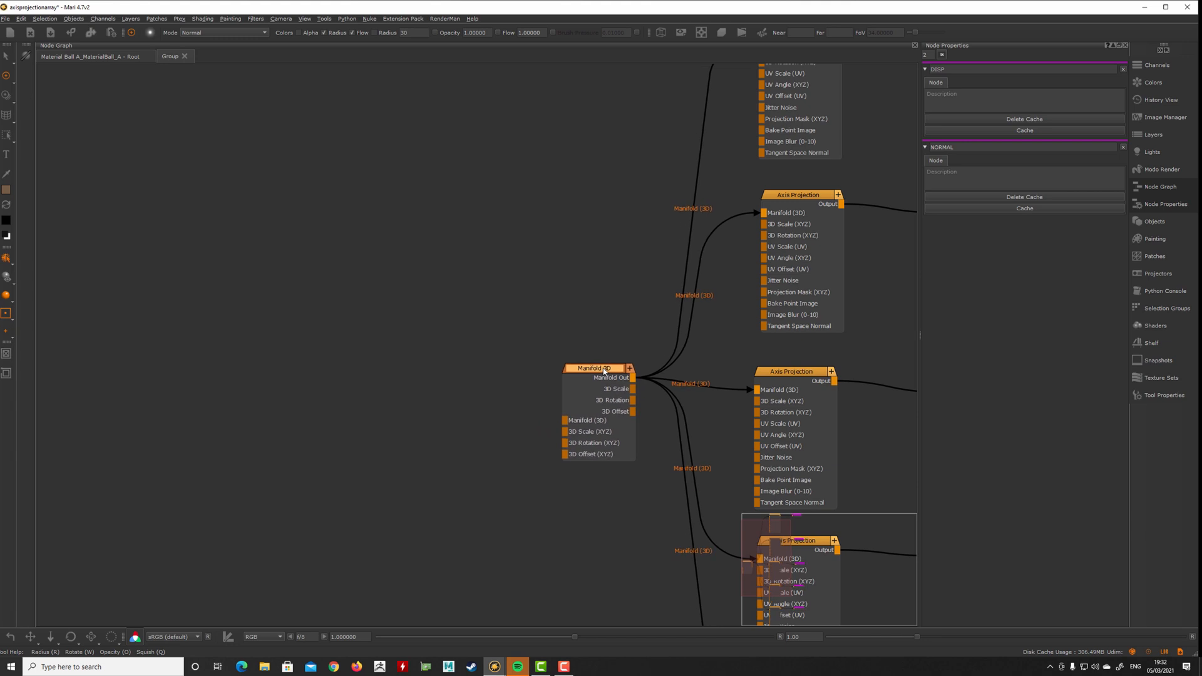
{"action": "left_click", "coordinate": [594, 364]}
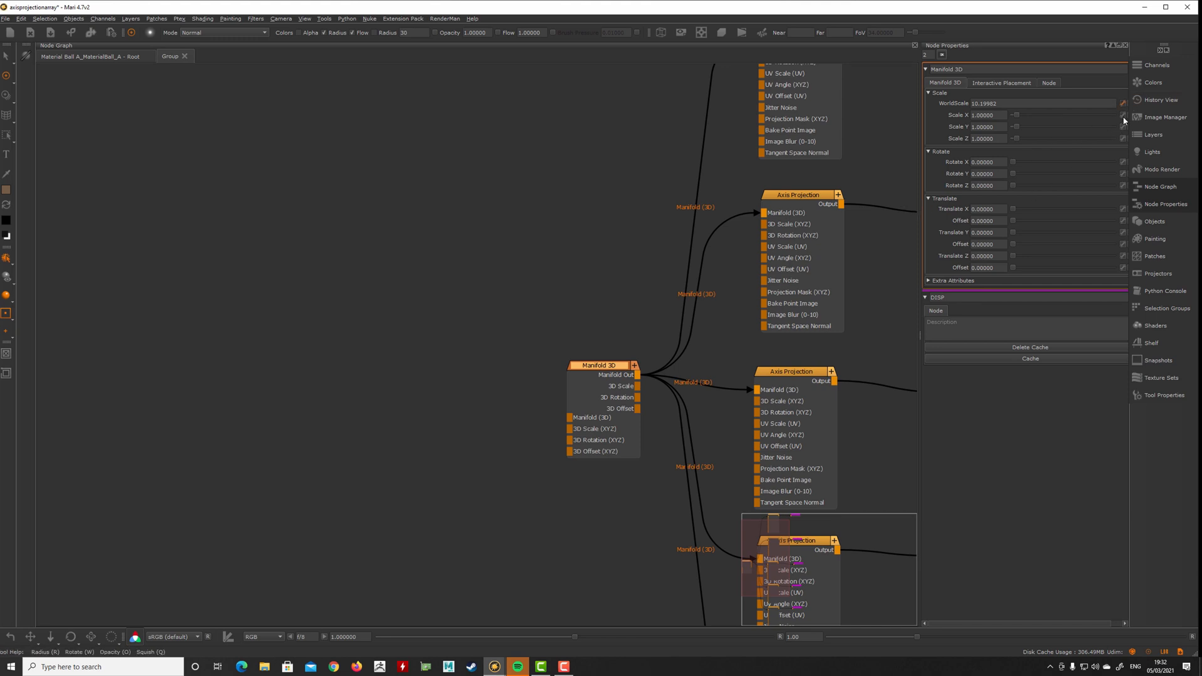
{"action": "mouse_move", "coordinate": [1125, 233]}
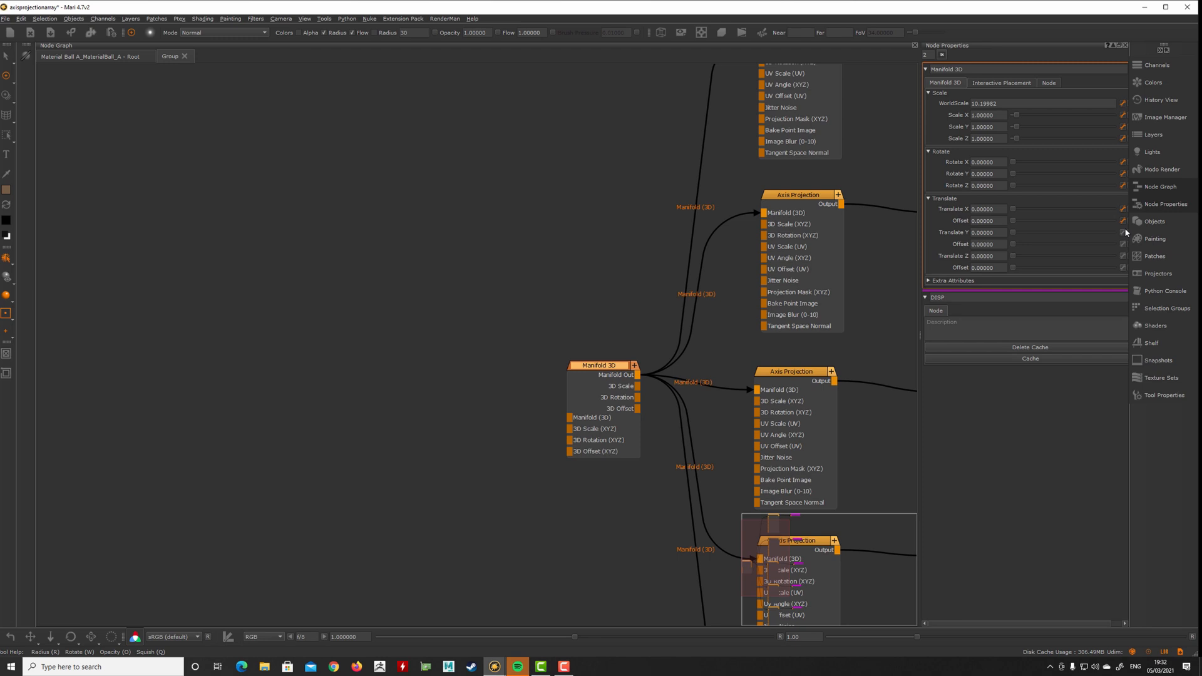
{"action": "mouse_move", "coordinate": [827, 311]}
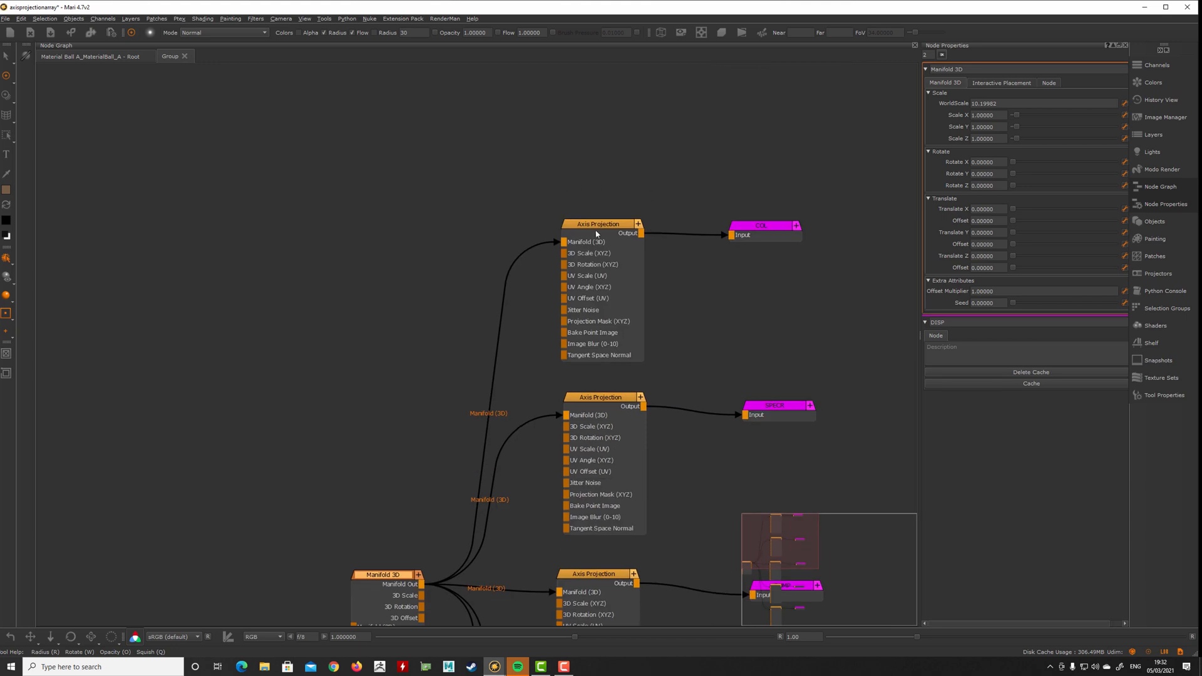
{"action": "left_click", "coordinate": [596, 224]}
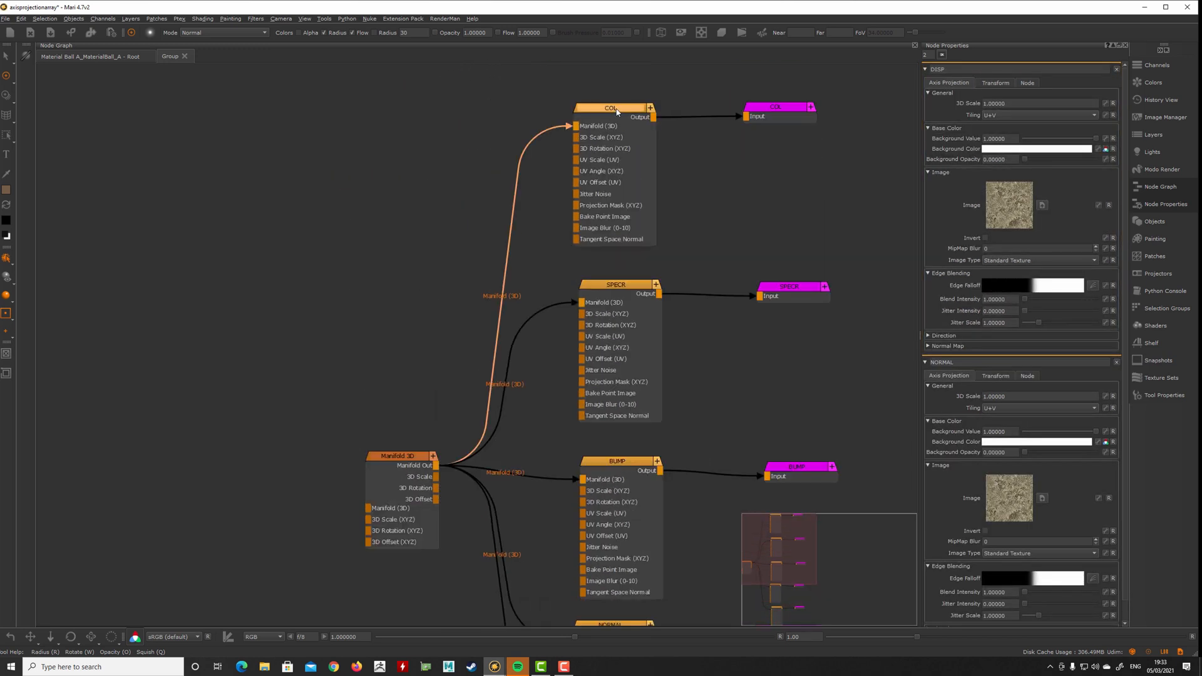
Step: Promote the COL and SPECR projections' image parameters to the group
{"action": "left_click", "coordinate": [613, 109]}
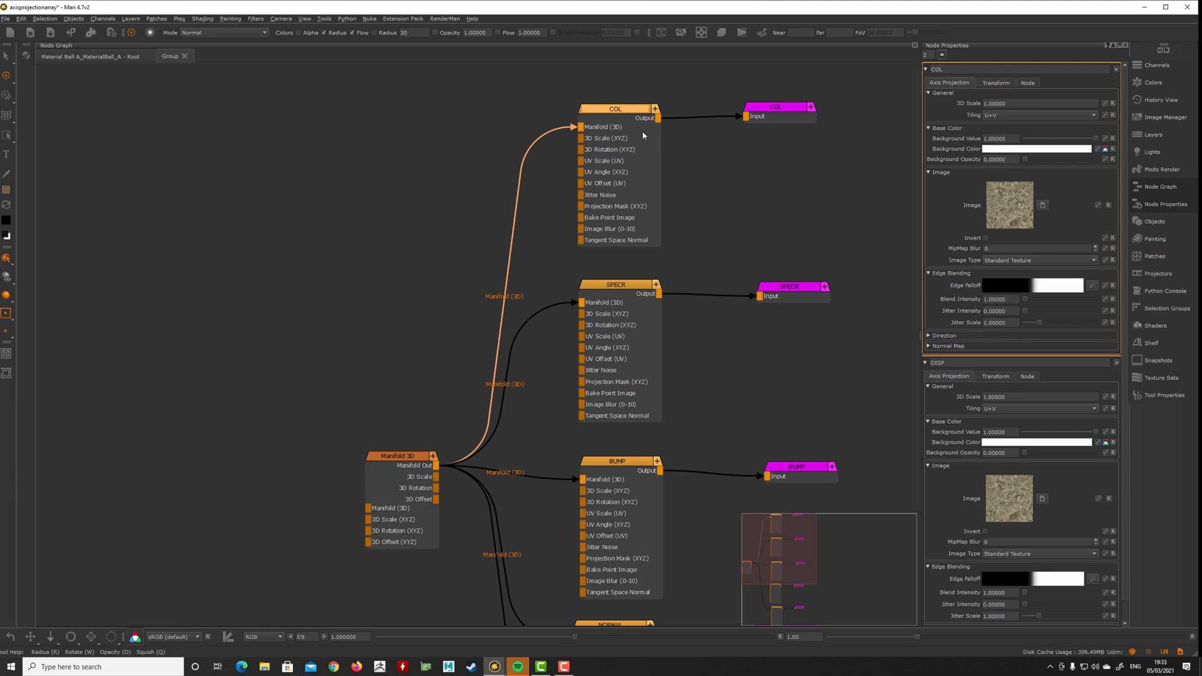
{"action": "mouse_move", "coordinate": [616, 144]}
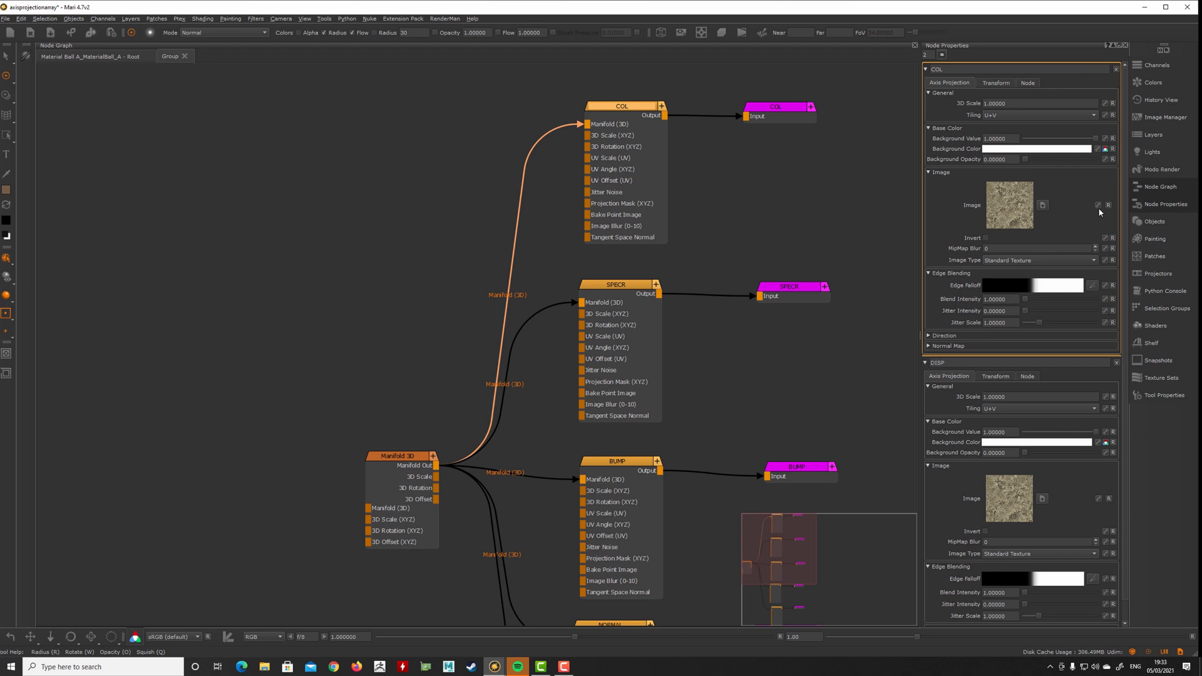
{"action": "mouse_move", "coordinate": [1098, 216]}
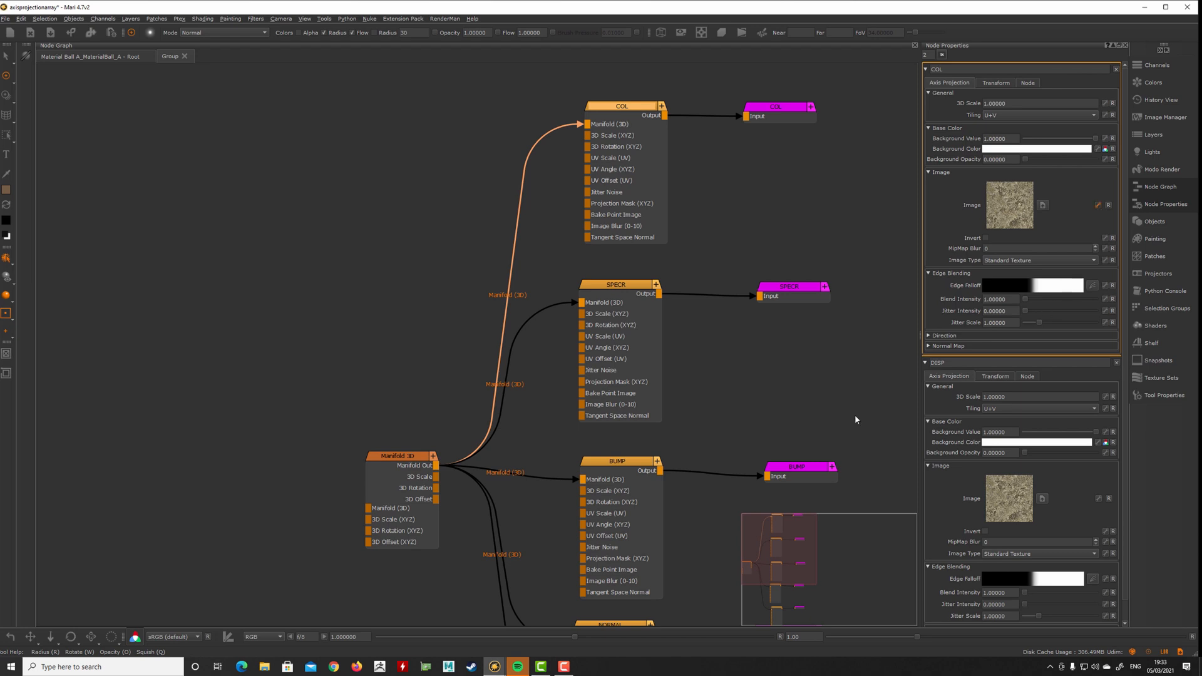
{"action": "left_click", "coordinate": [616, 286]}
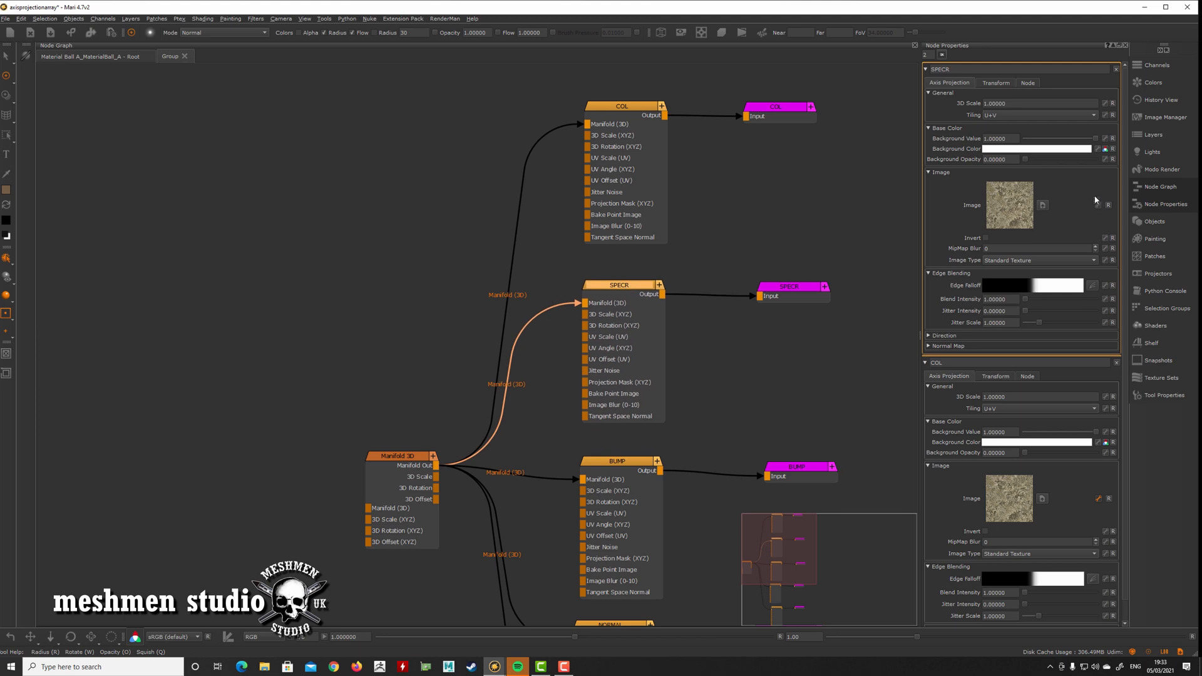
{"action": "scroll", "scroll_direction": "down", "scroll_amount": 3}
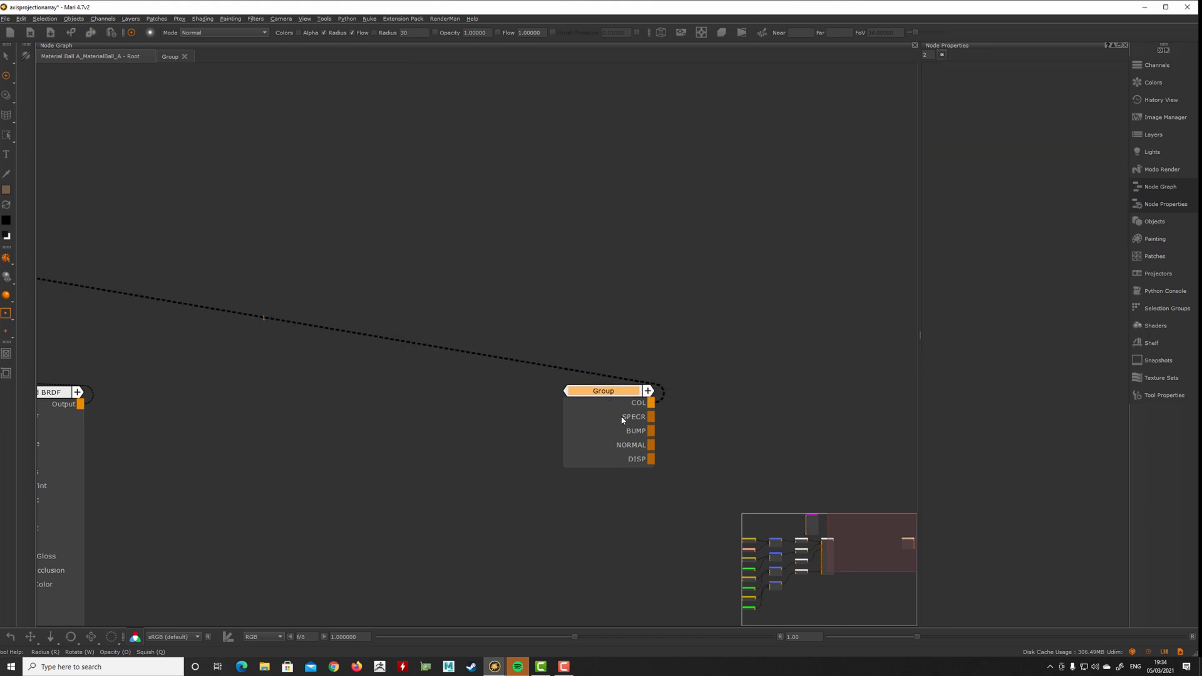
Step: Assign textures from the Image Manager to the group's promoted SPECR, BUMP and DISP image slots
{"action": "left_click", "coordinate": [603, 391]}
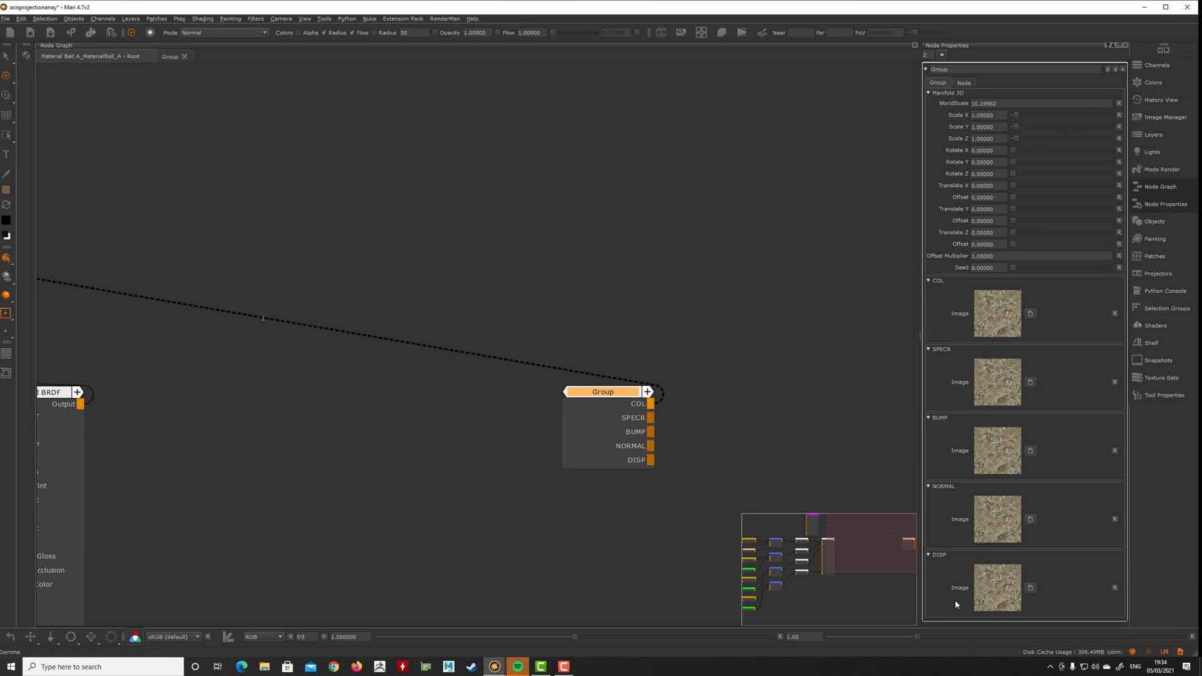
{"action": "left_click", "coordinate": [1163, 117]}
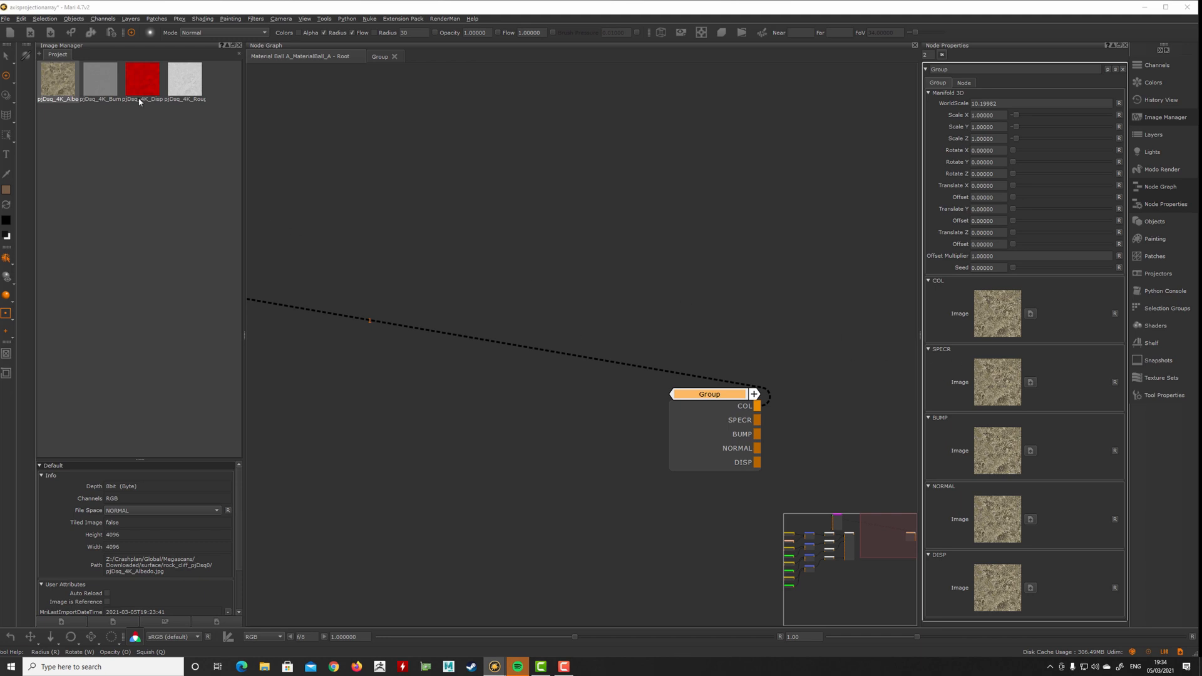
{"action": "left_click", "coordinate": [184, 80]}
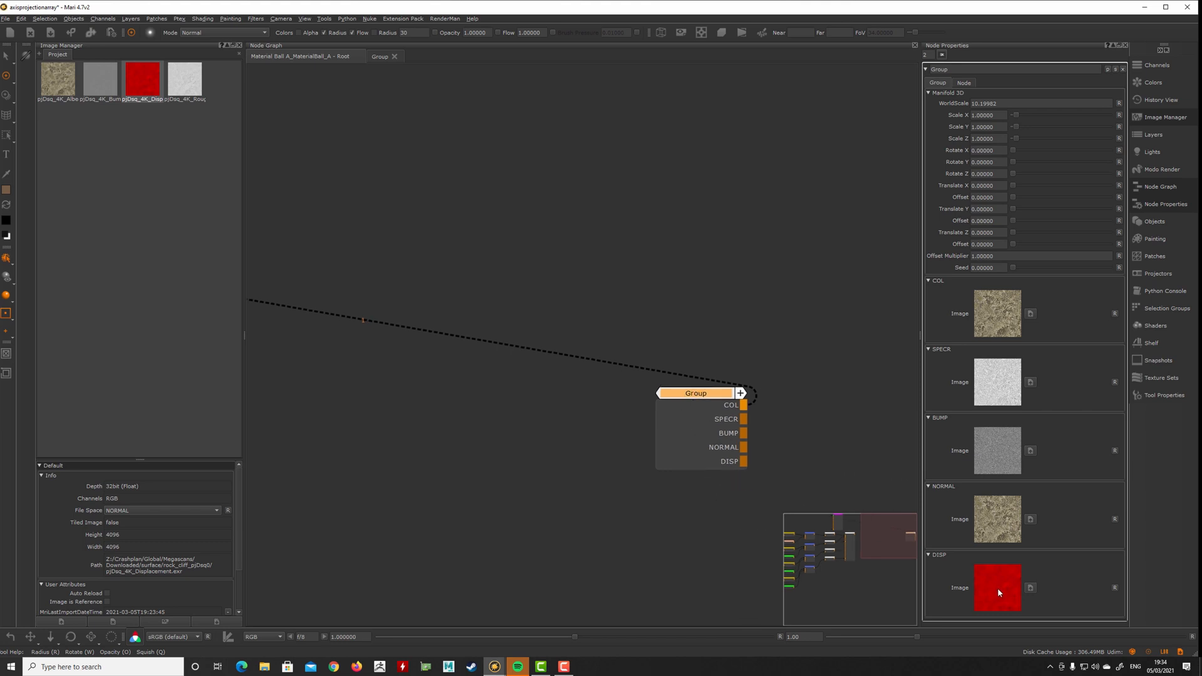
{"action": "mouse_move", "coordinate": [772, 435]}
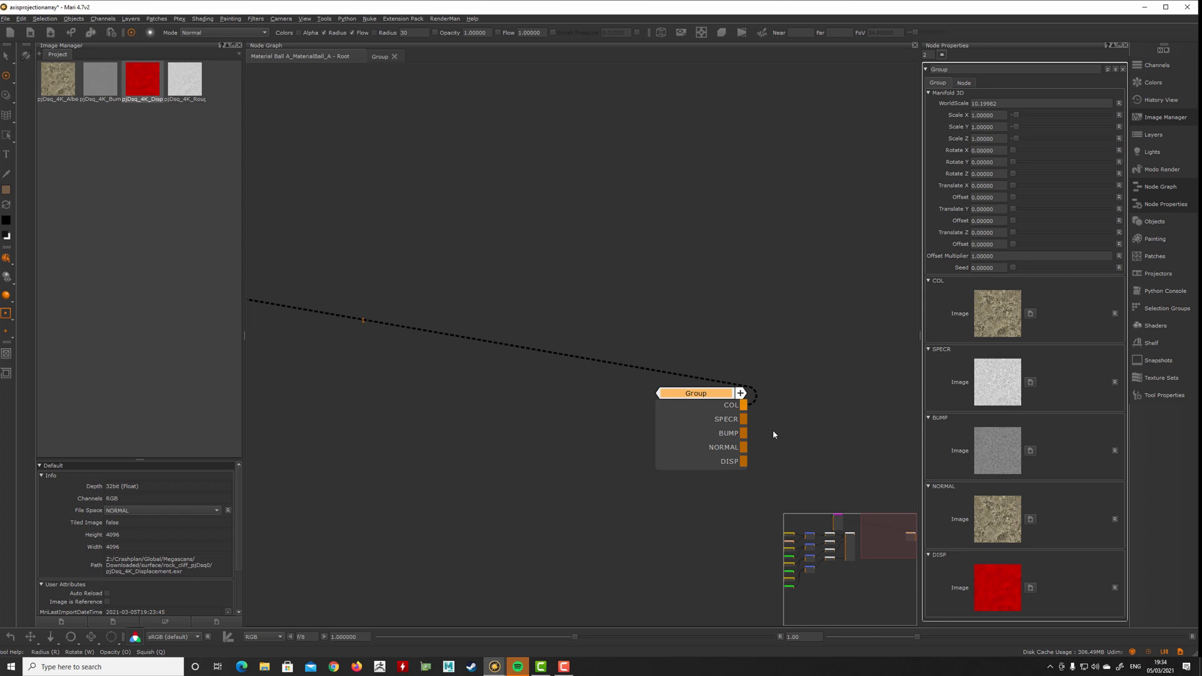
{"action": "mouse_move", "coordinate": [684, 468]}
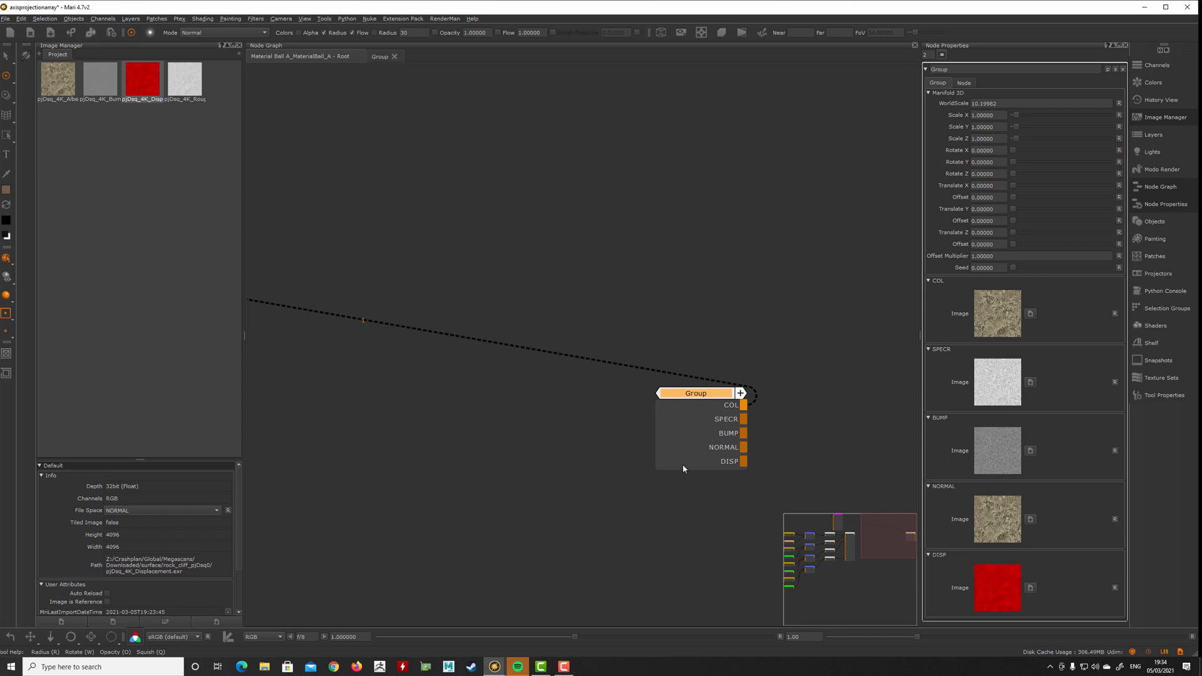
Step: Inside the group, move the DISP projection below the others and add a Vector node
{"action": "left_click", "coordinate": [694, 392]}
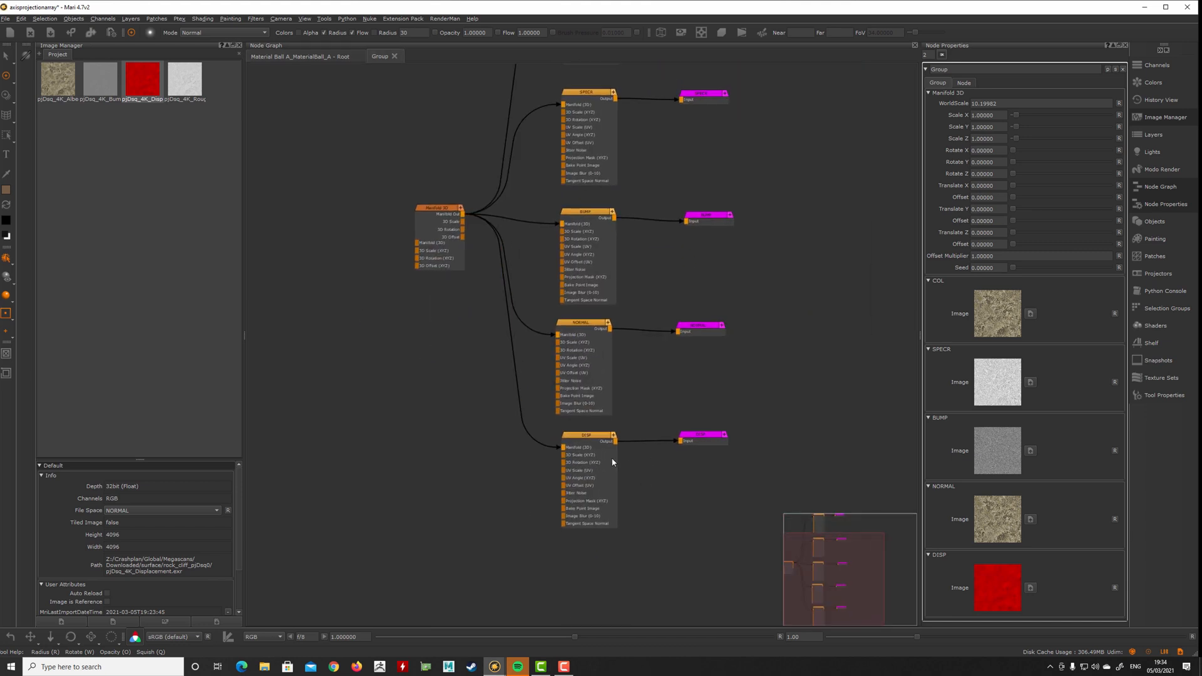
{"action": "left_click_drag", "start_coordinate": [586, 435], "coordinate": [503, 436]}
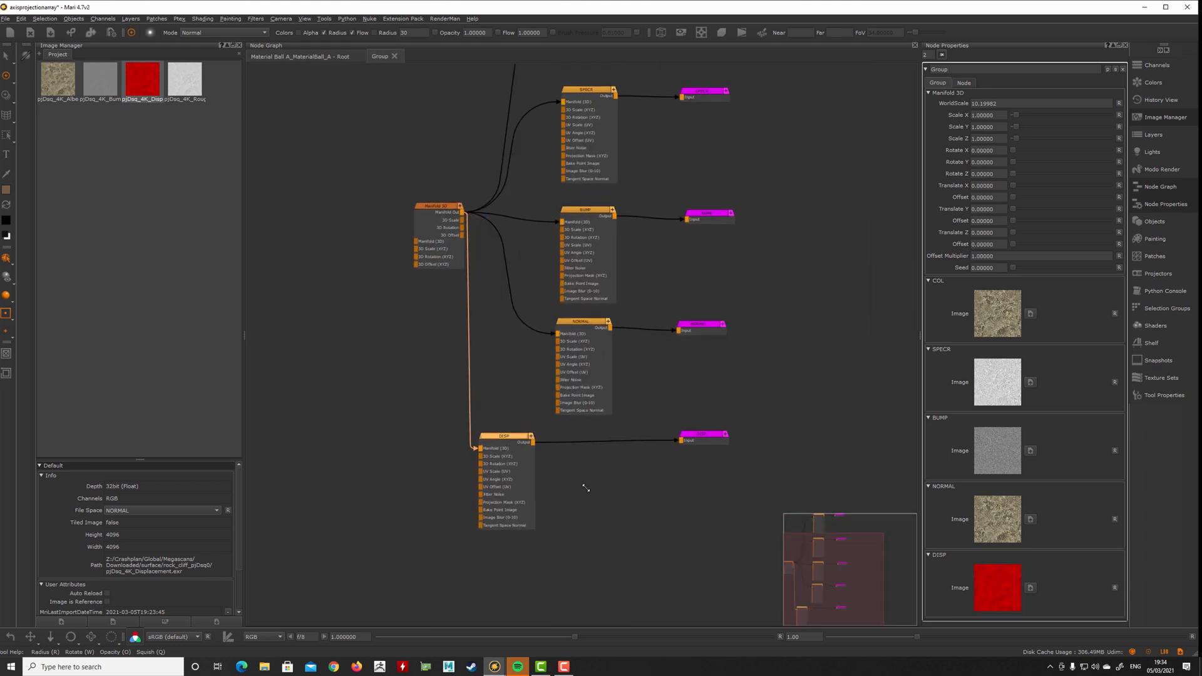
{"action": "type", "text": "Vector"}
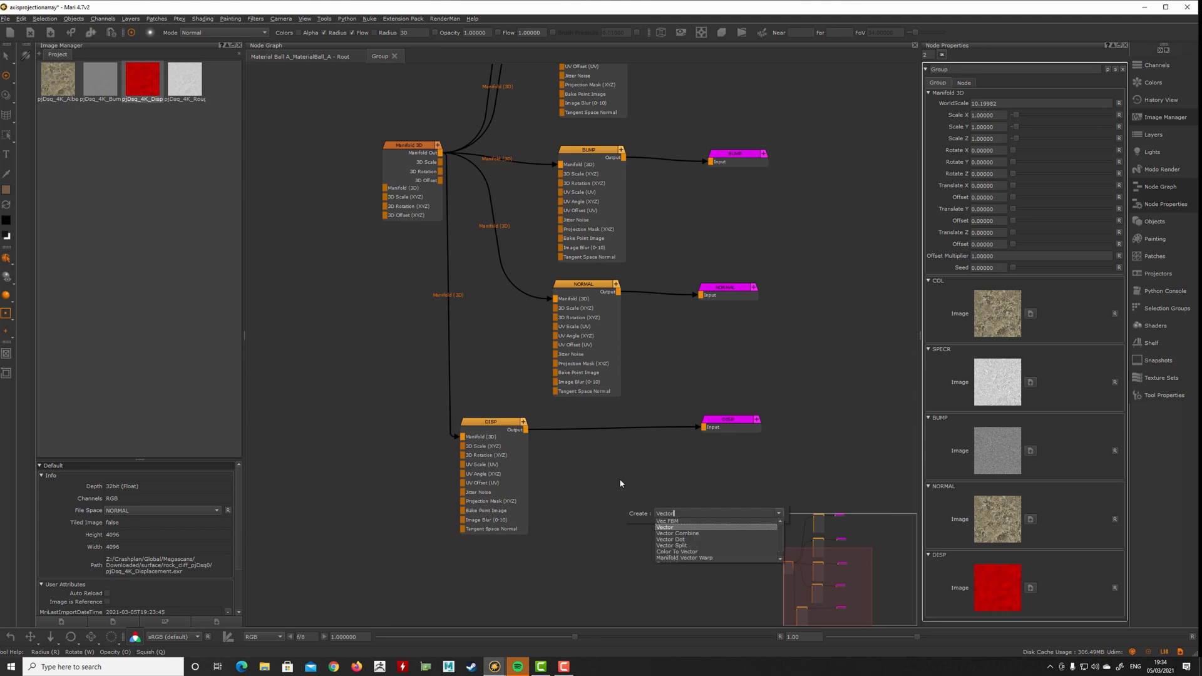
{"action": "left_click", "coordinate": [664, 527]}
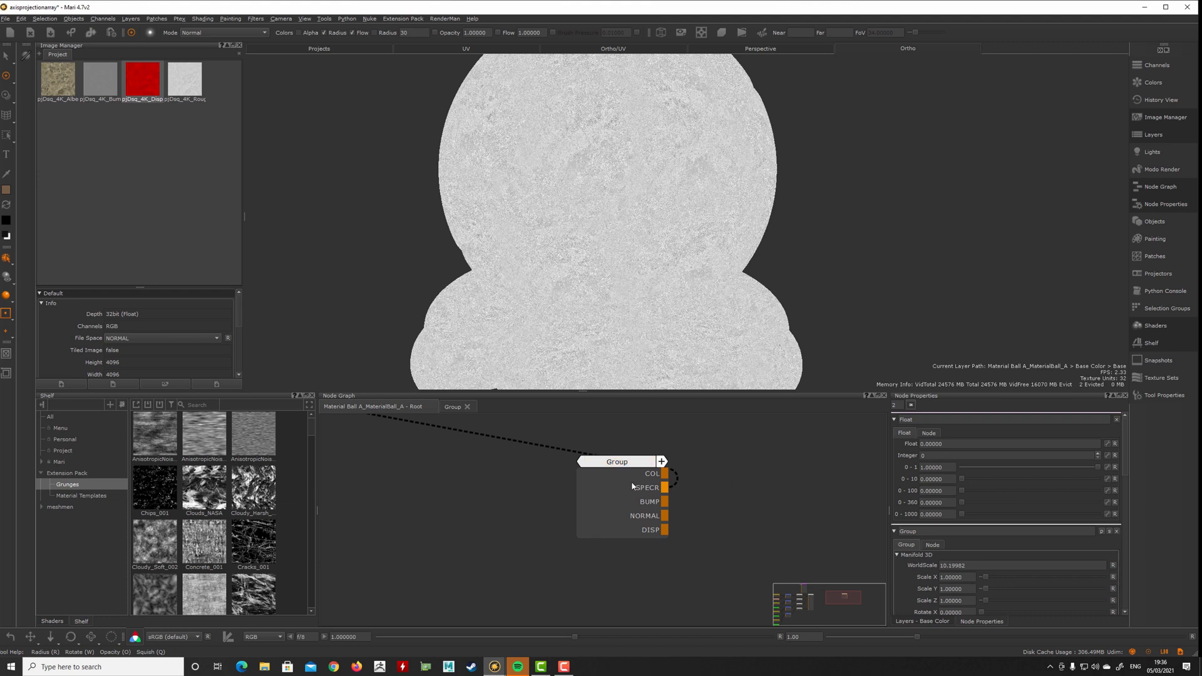
Step: Set the group's custom-procedural export path to Axisprojectionarray.mpc in the procedurals folder
{"action": "left_click", "coordinate": [615, 461]}
{"action": "type", "text": "MYhomebrewArray"}
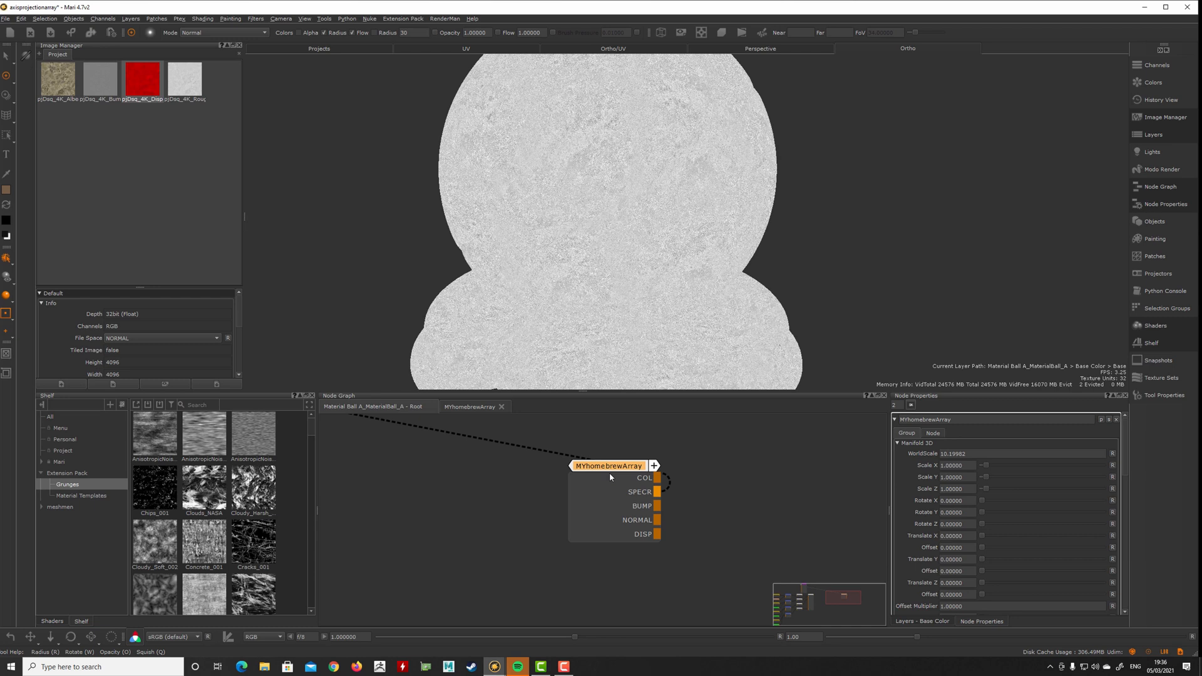
{"action": "left_click", "coordinate": [931, 433]}
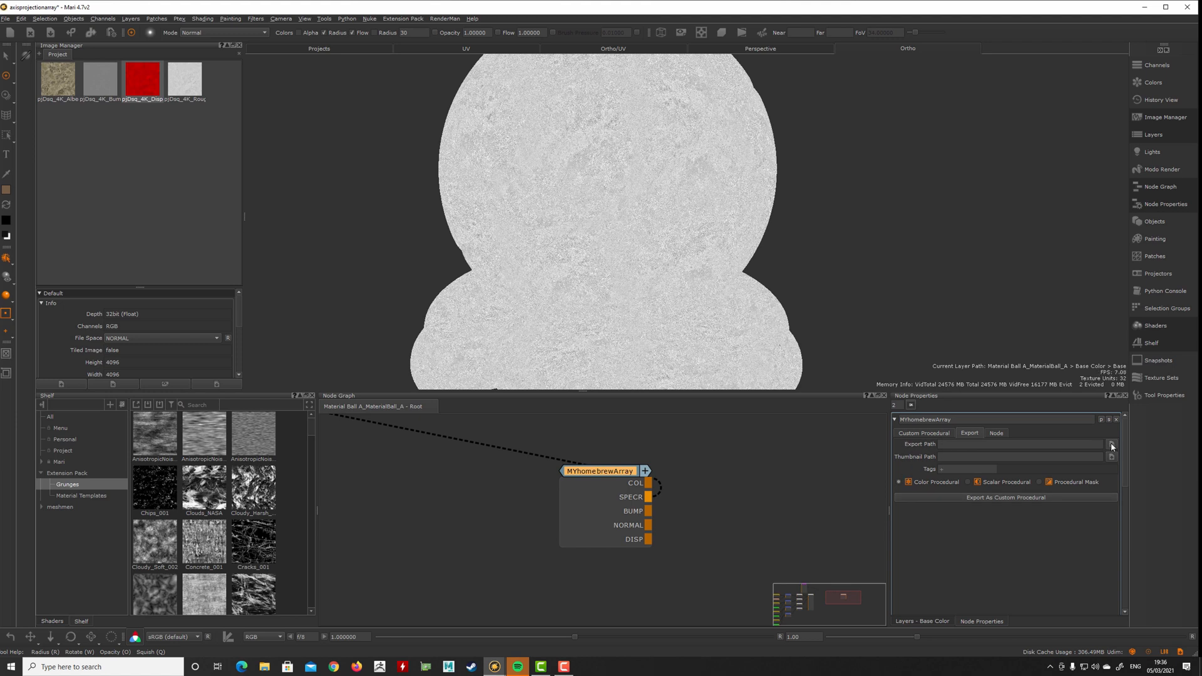
{"action": "left_click", "coordinate": [1110, 445]}
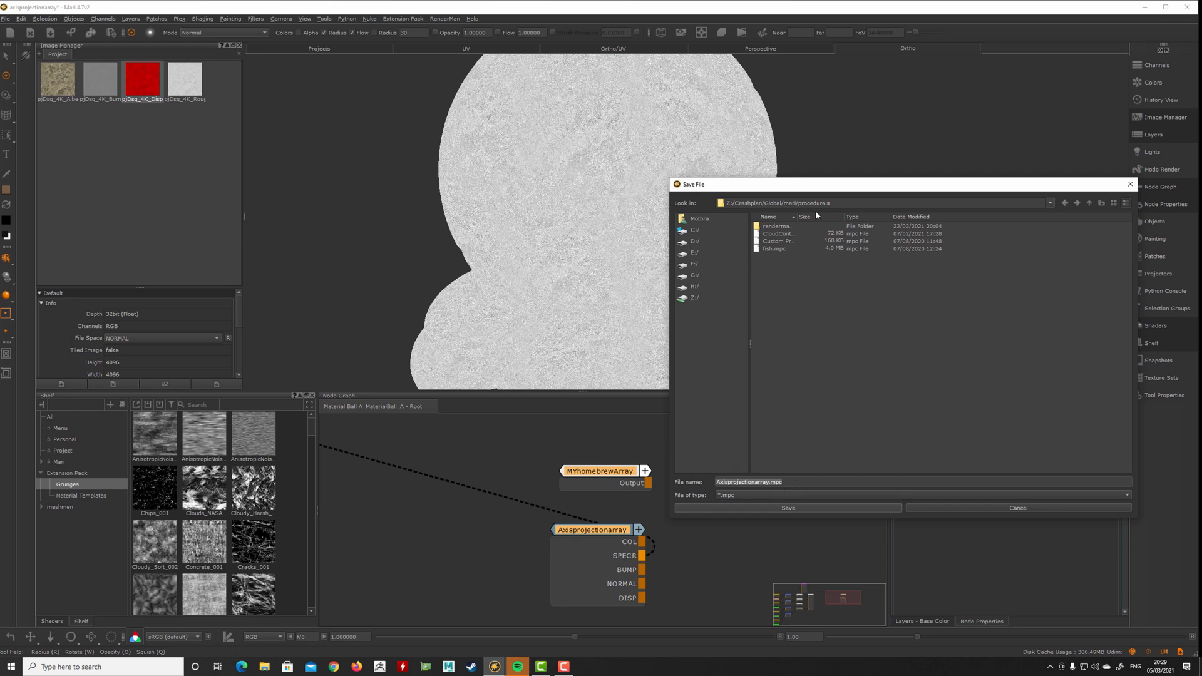
{"action": "mouse_move", "coordinate": [728, 493]}
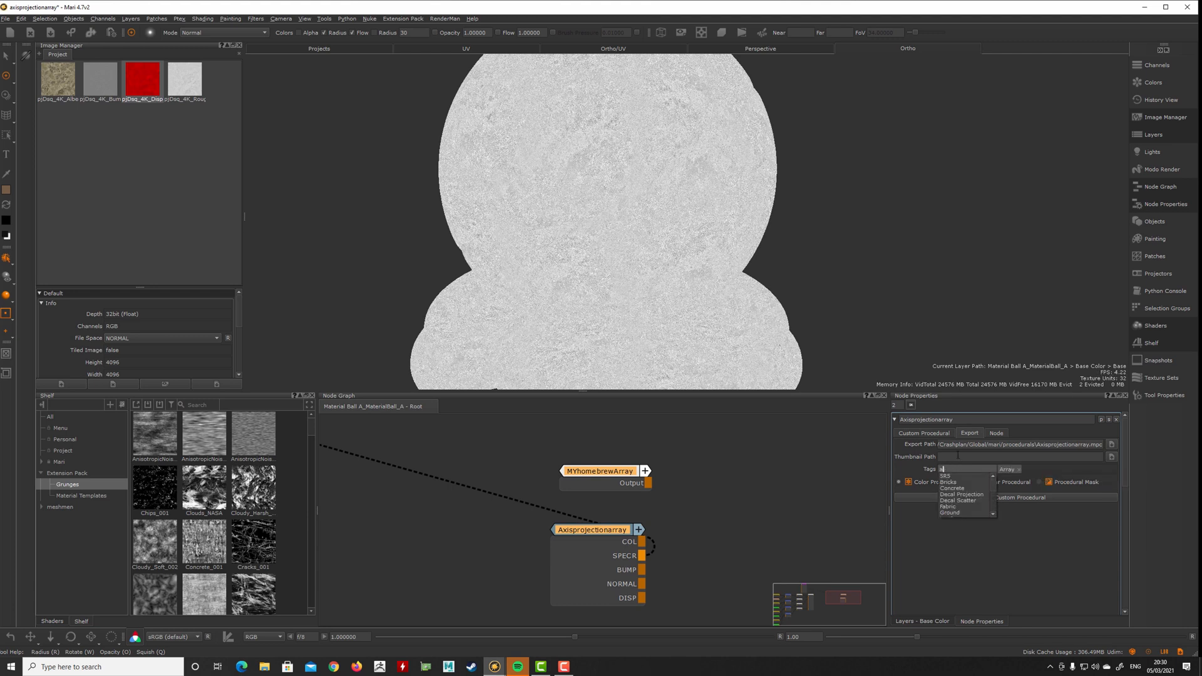
{"action": "type", "text": "xisprojection"}
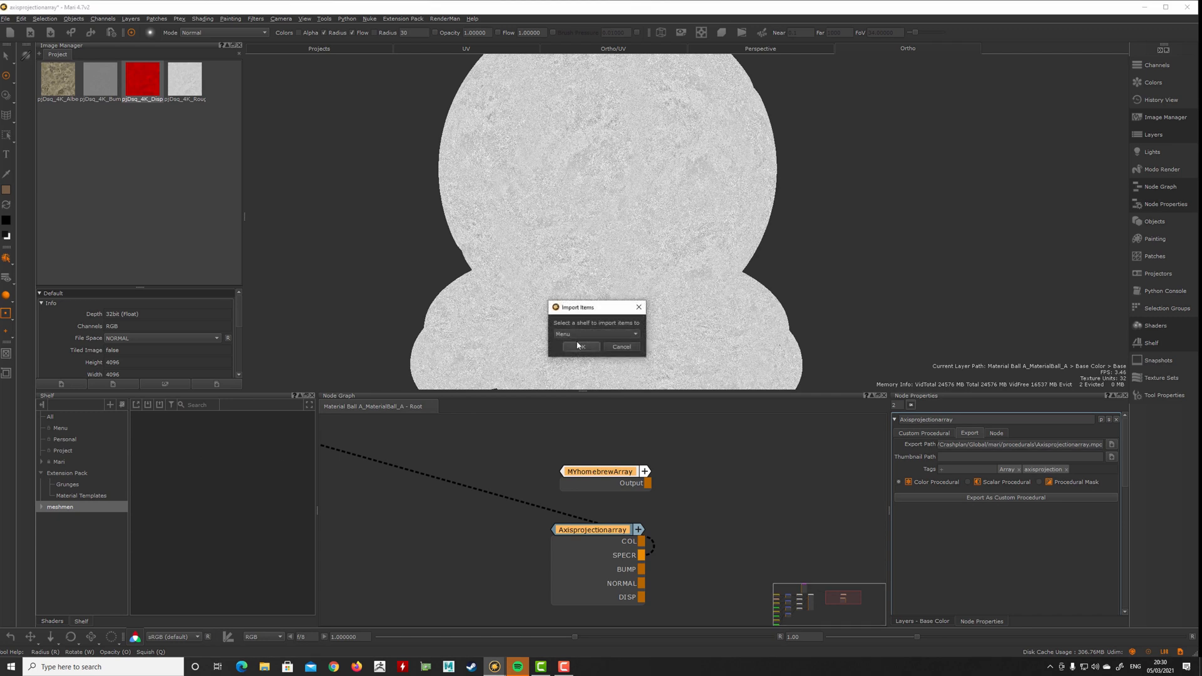
Step: Import the exported .mpc onto a new shelf and drop the Axisprojectionarray item into the node graph
{"action": "left_click", "coordinate": [578, 346]}
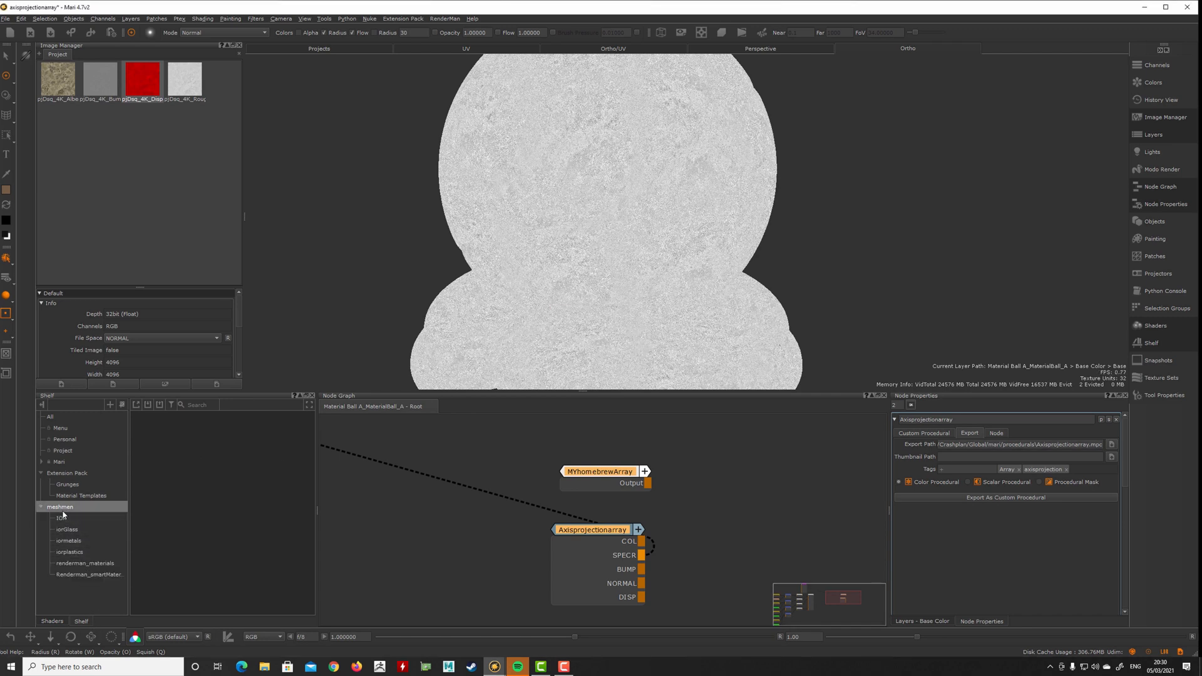
{"action": "left_click", "coordinate": [59, 517]}
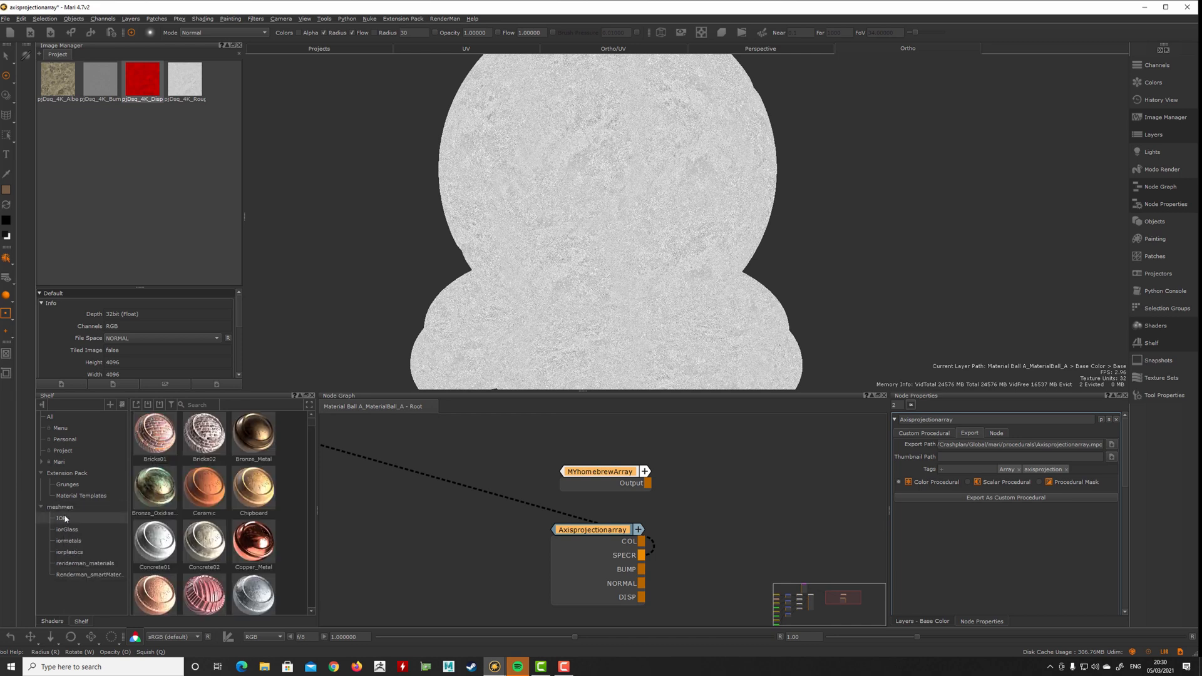
{"action": "right_click", "coordinate": [60, 506]}
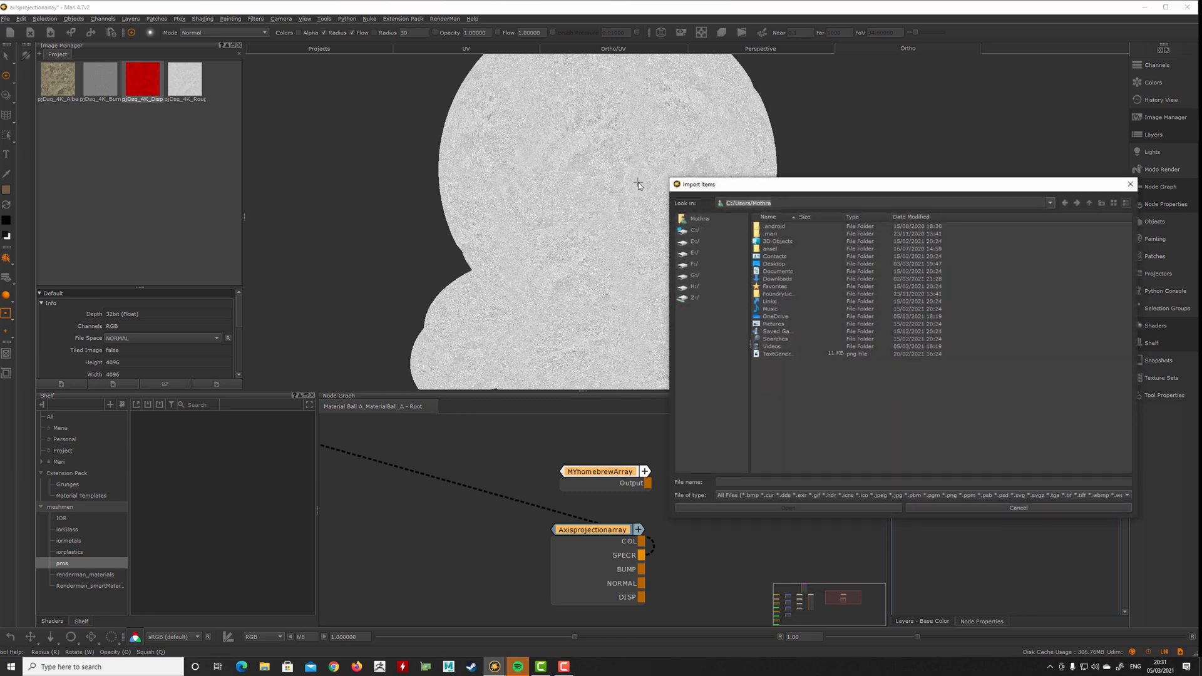
{"action": "left_click", "coordinate": [1016, 507]}
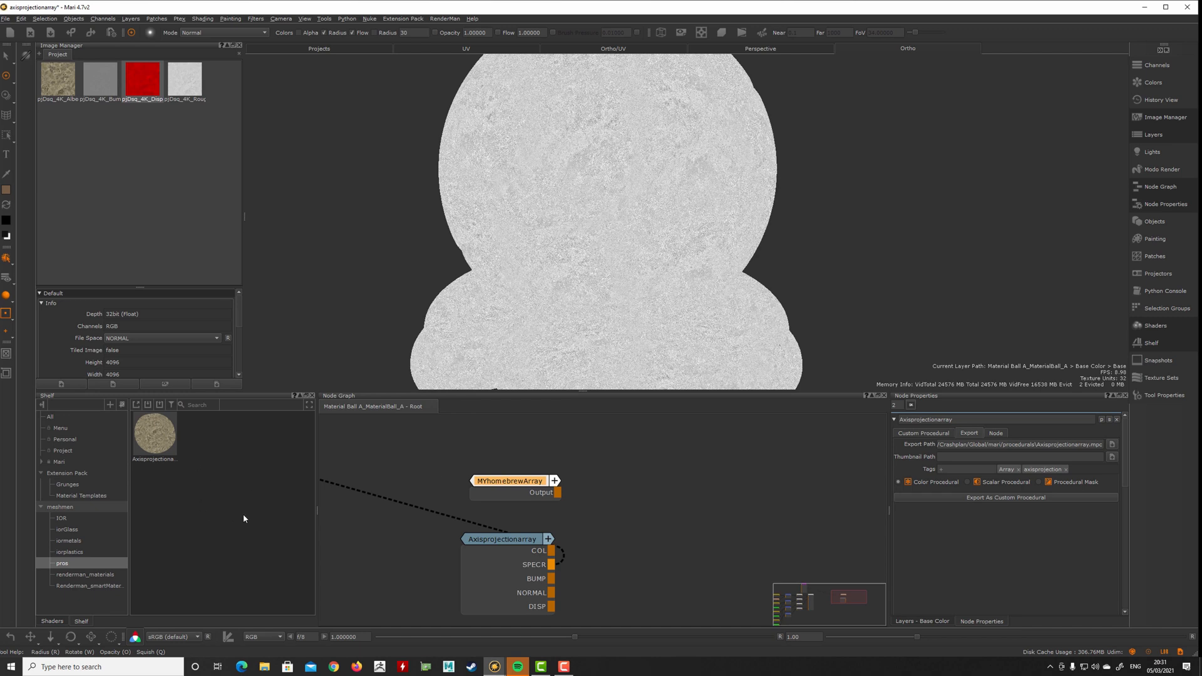
{"action": "left_click_drag", "start_coordinate": [500, 539], "coordinate": [490, 542]}
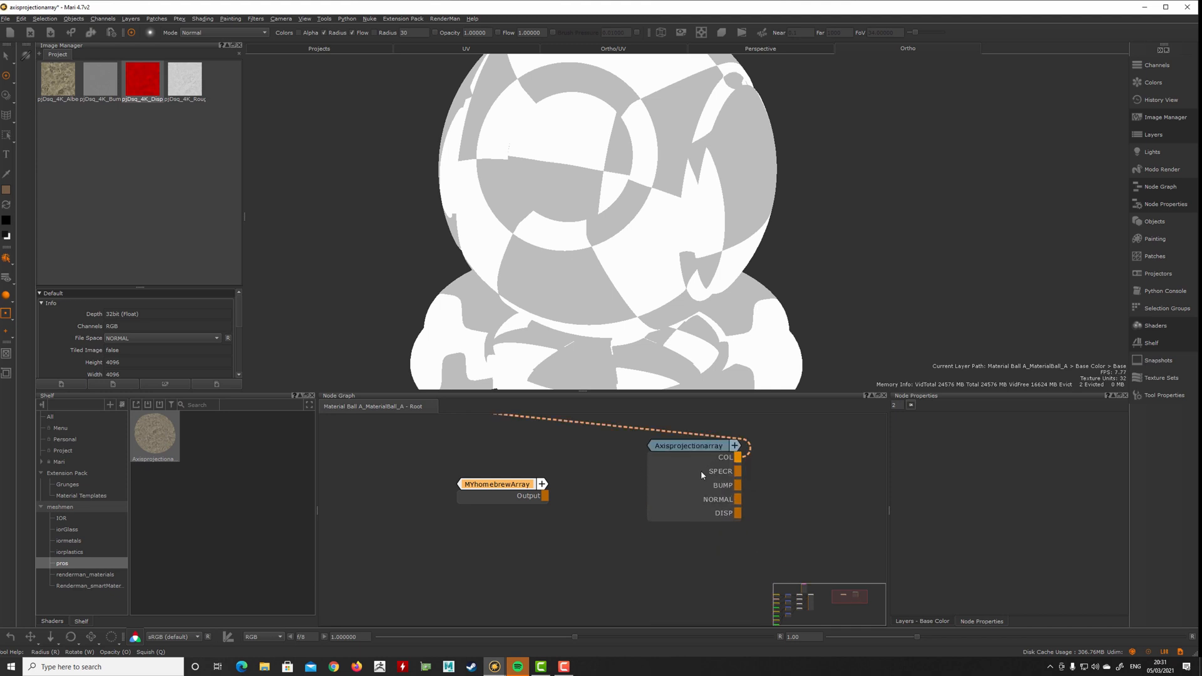
Step: Set the imported array's WorldScale to -189.11020 and inspect its internal Manifold 3D parameters
{"action": "left_click", "coordinate": [687, 446]}
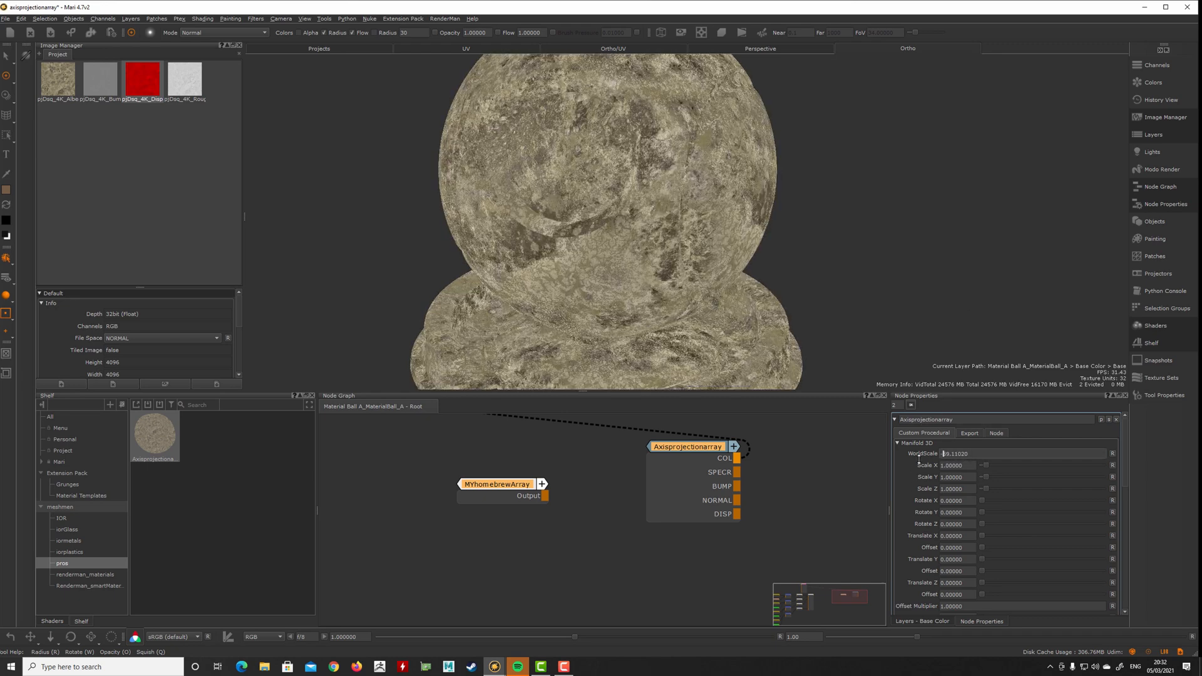
{"action": "type", "text": "-189.11020"}
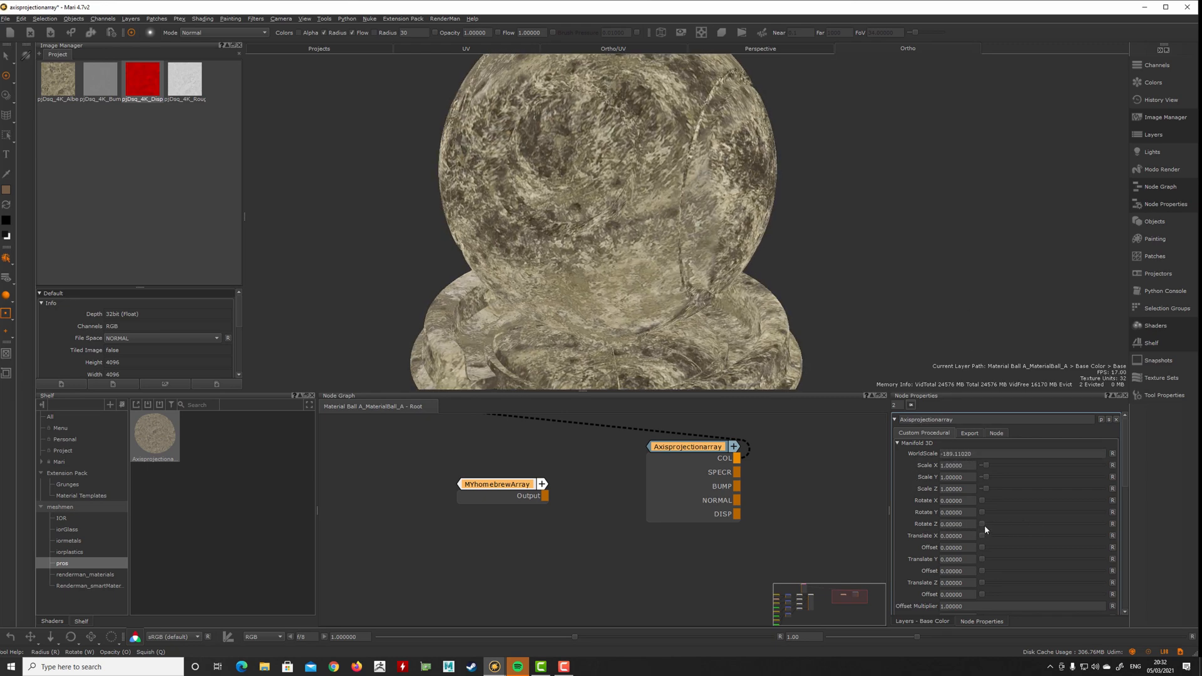
{"action": "left_click", "coordinate": [687, 446]}
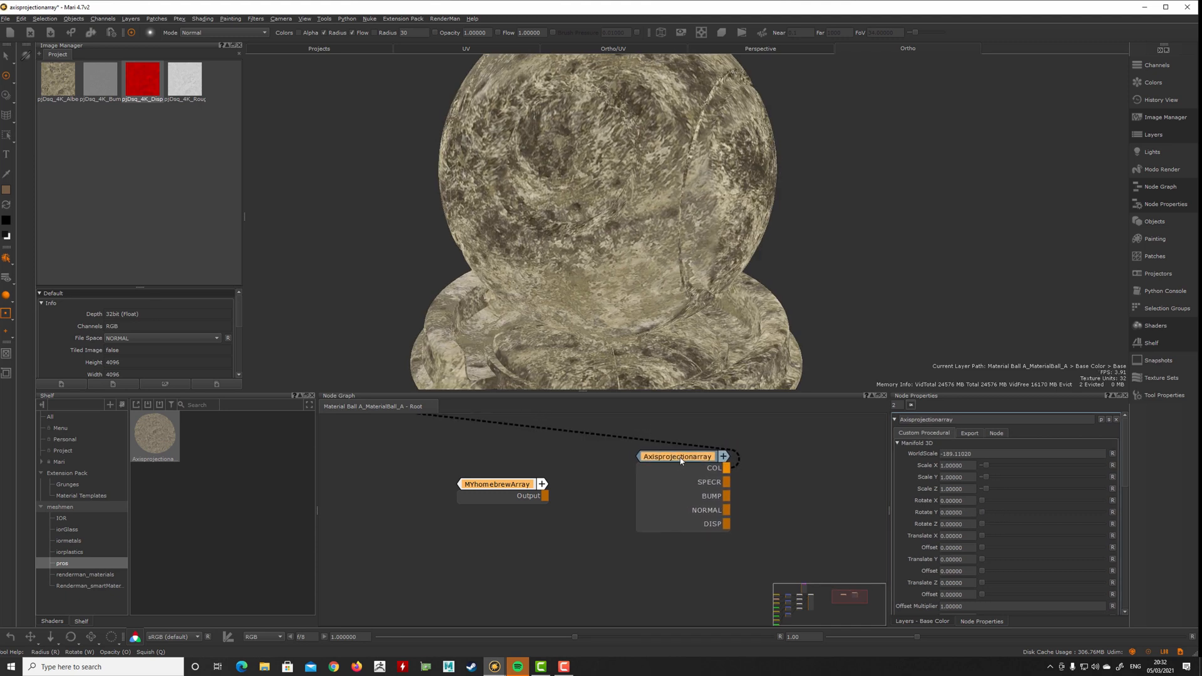
{"action": "double_click", "coordinate": [677, 455]}
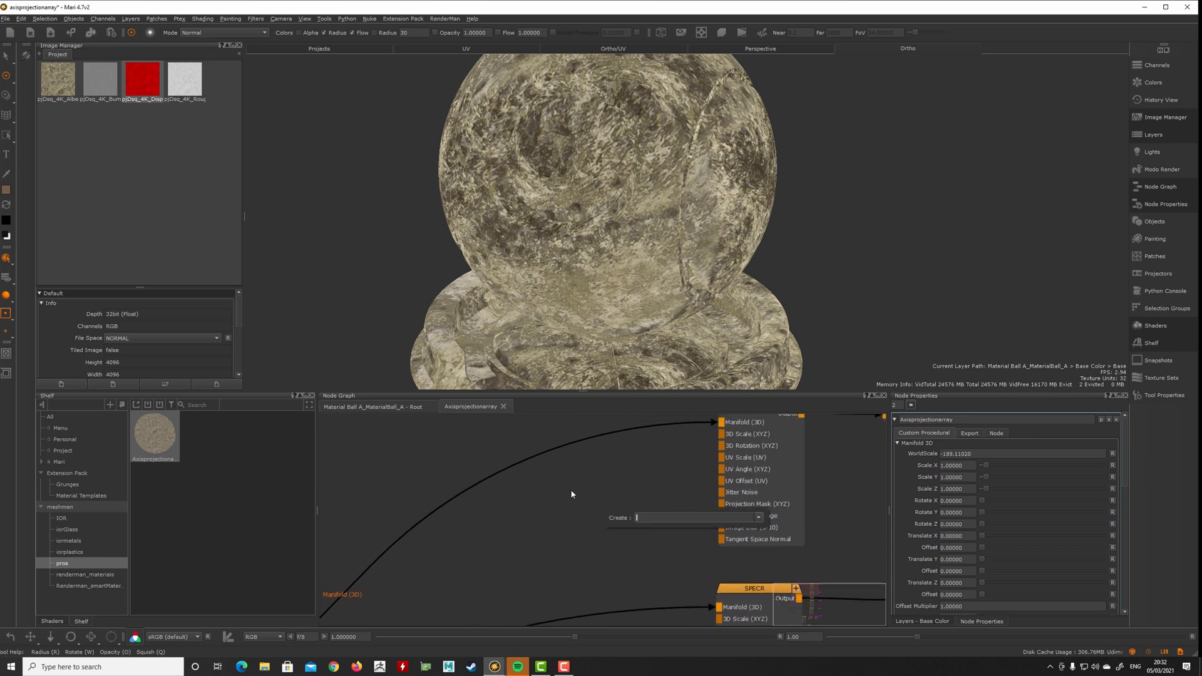
{"action": "mouse_move", "coordinate": [633, 606]}
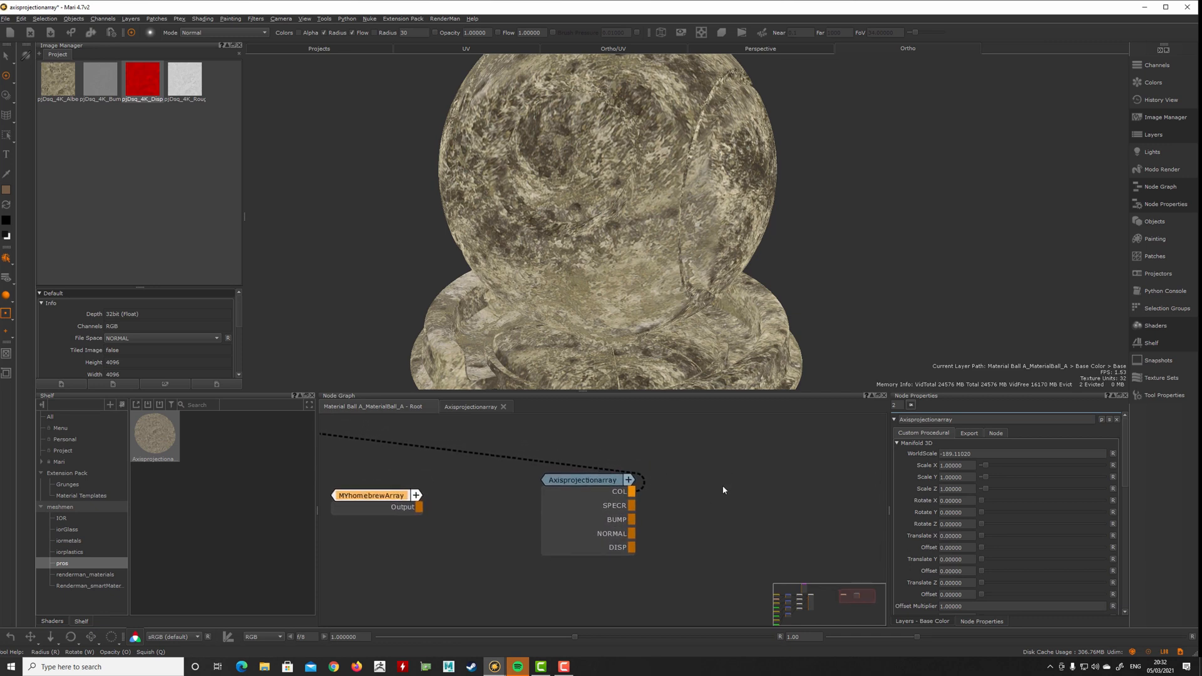
{"action": "left_click_drag", "start_coordinate": [586, 479], "coordinate": [604, 504]}
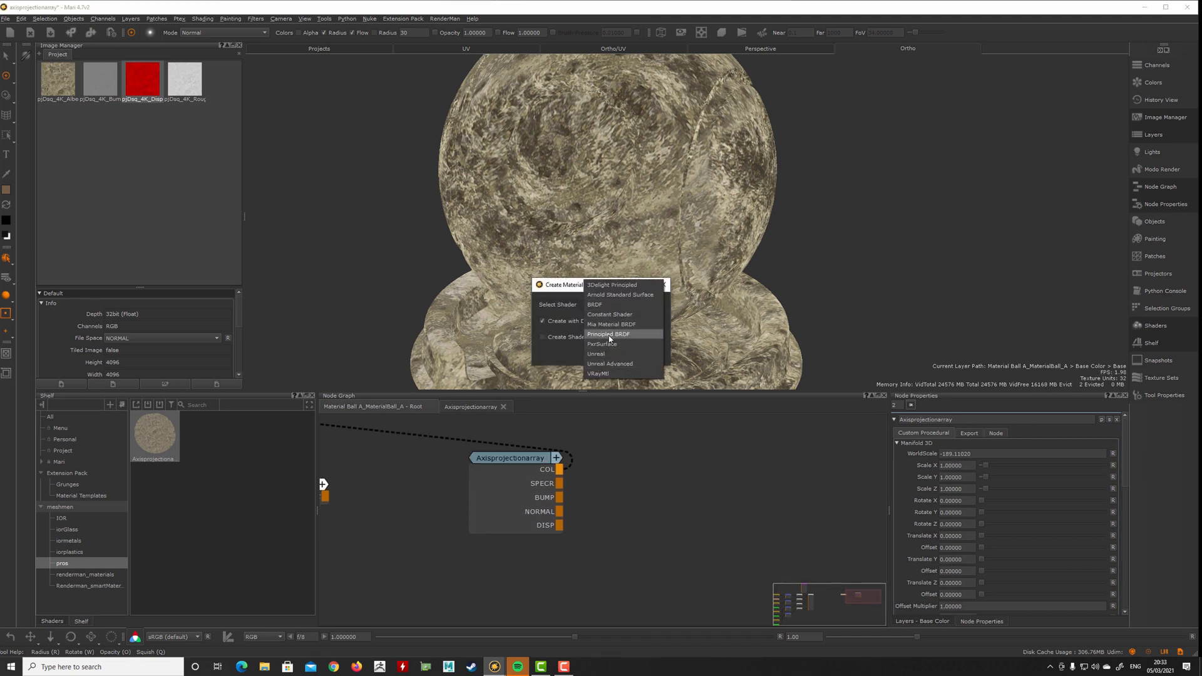
Step: Choose the Principled BRDF shader for the new material and review its channel inputs
{"action": "left_click", "coordinate": [608, 334]}
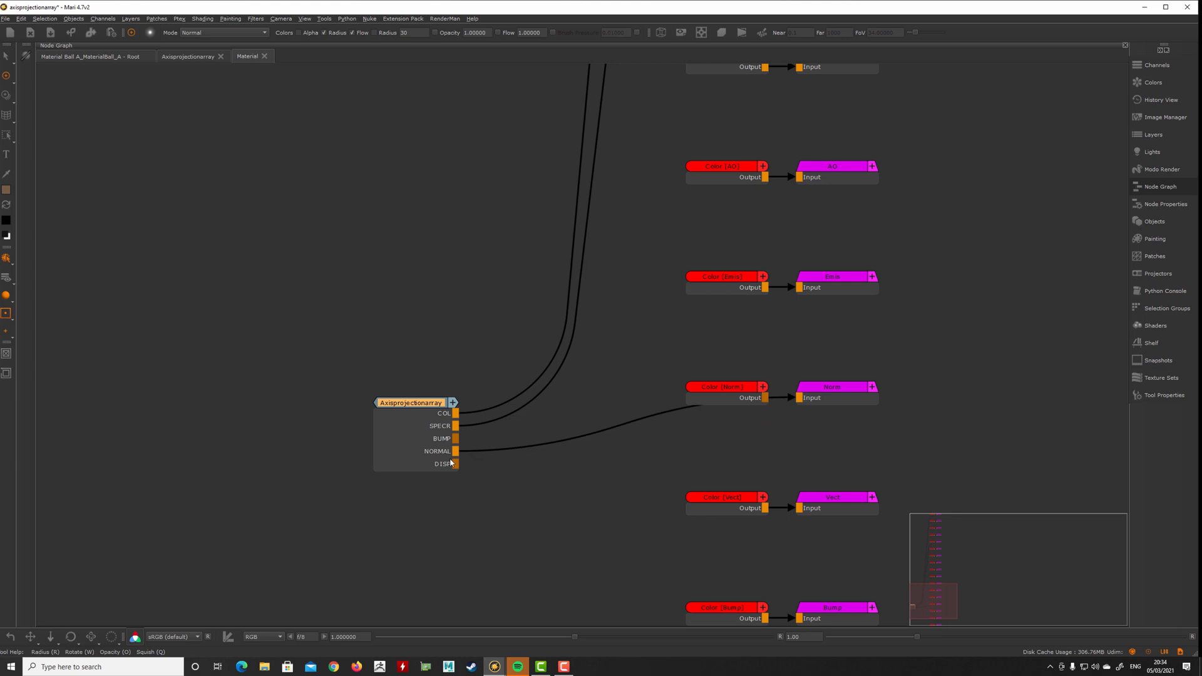
{"action": "scroll", "scroll_direction": "down", "scroll_amount": 3}
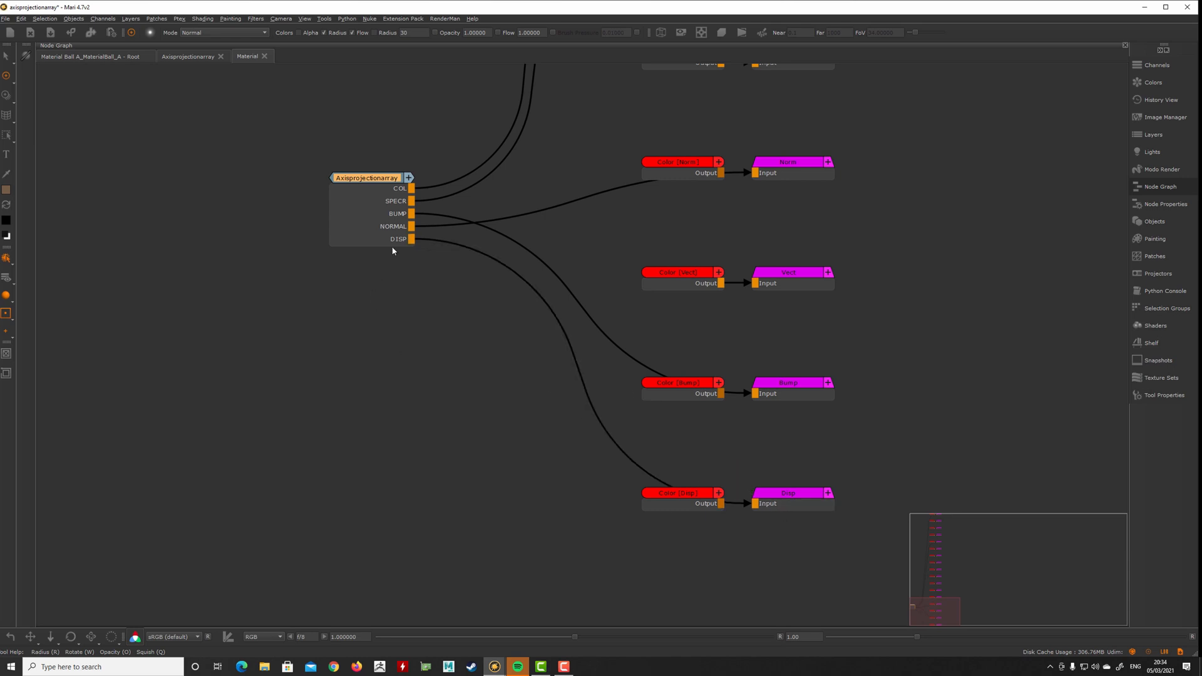
{"action": "scroll", "scroll_direction": "down", "scroll_amount": 3}
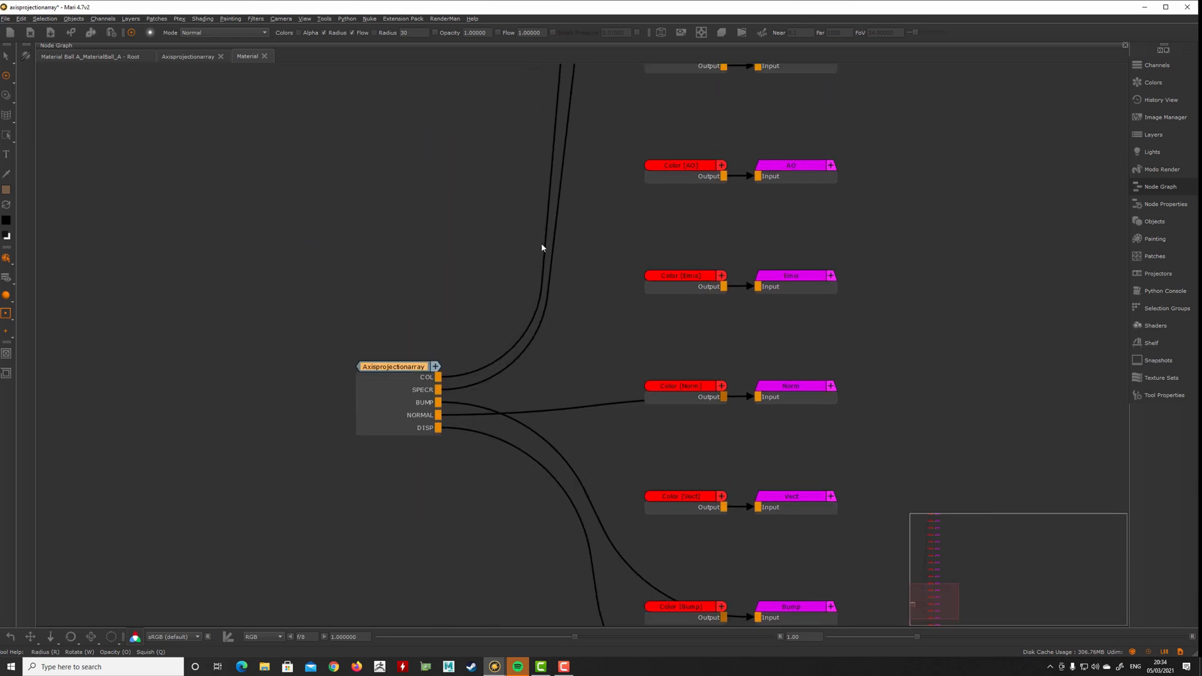